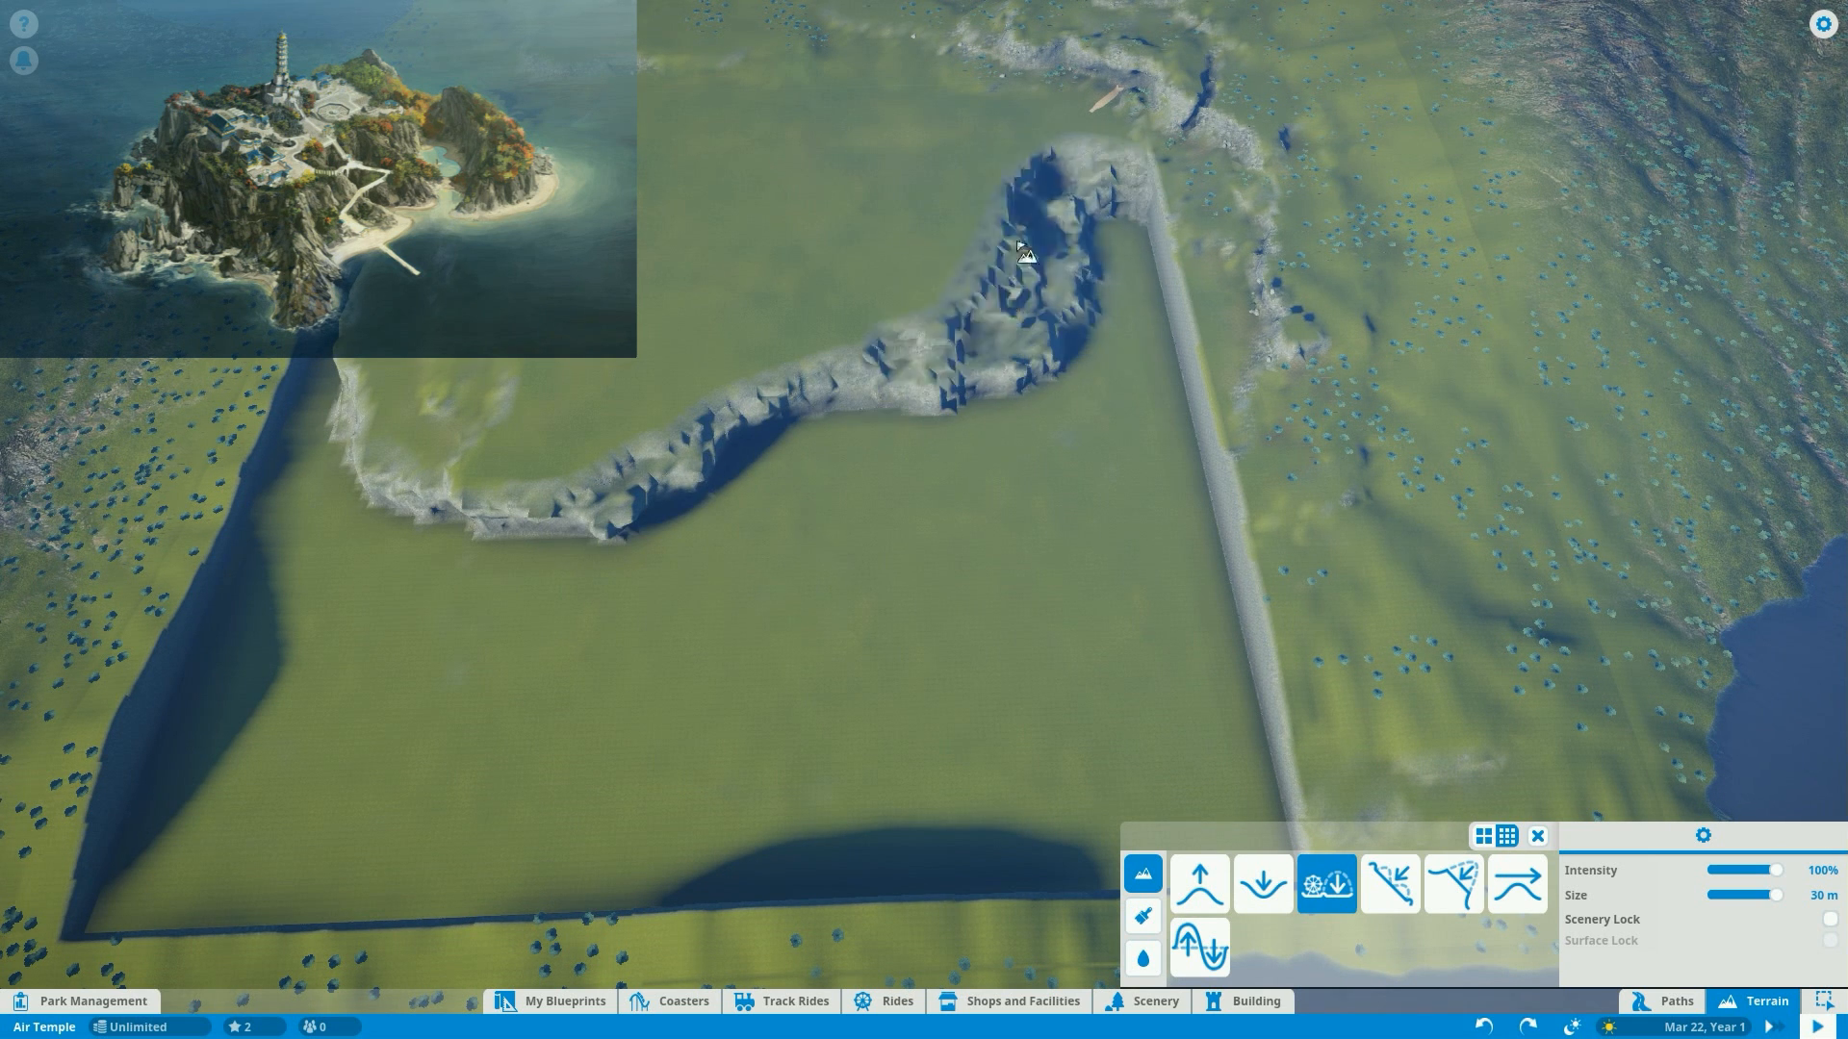
- Reshape the plot's ground into an oval rocky ring and pick the next terrain brush
{"action": "left_click_drag", "start_coordinate": [1023, 251], "coordinate": [1085, 112]}
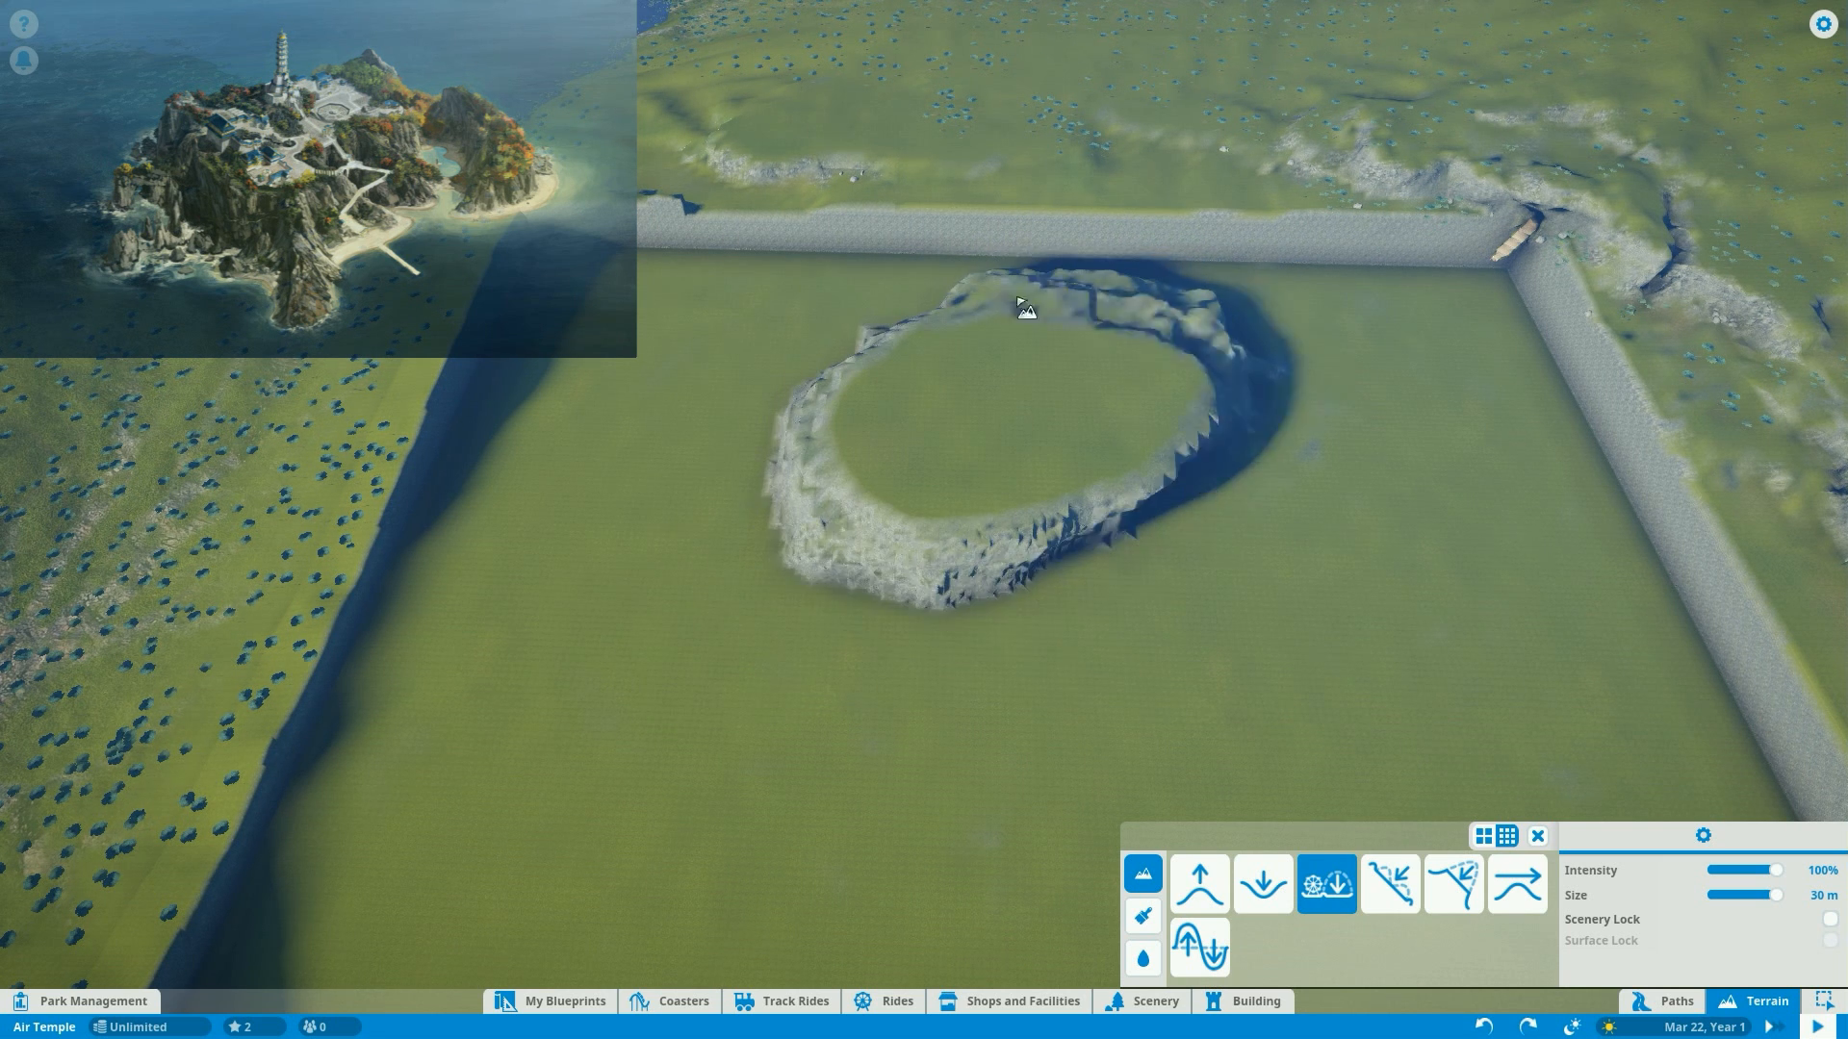
{"action": "left_click", "coordinate": [1198, 884]}
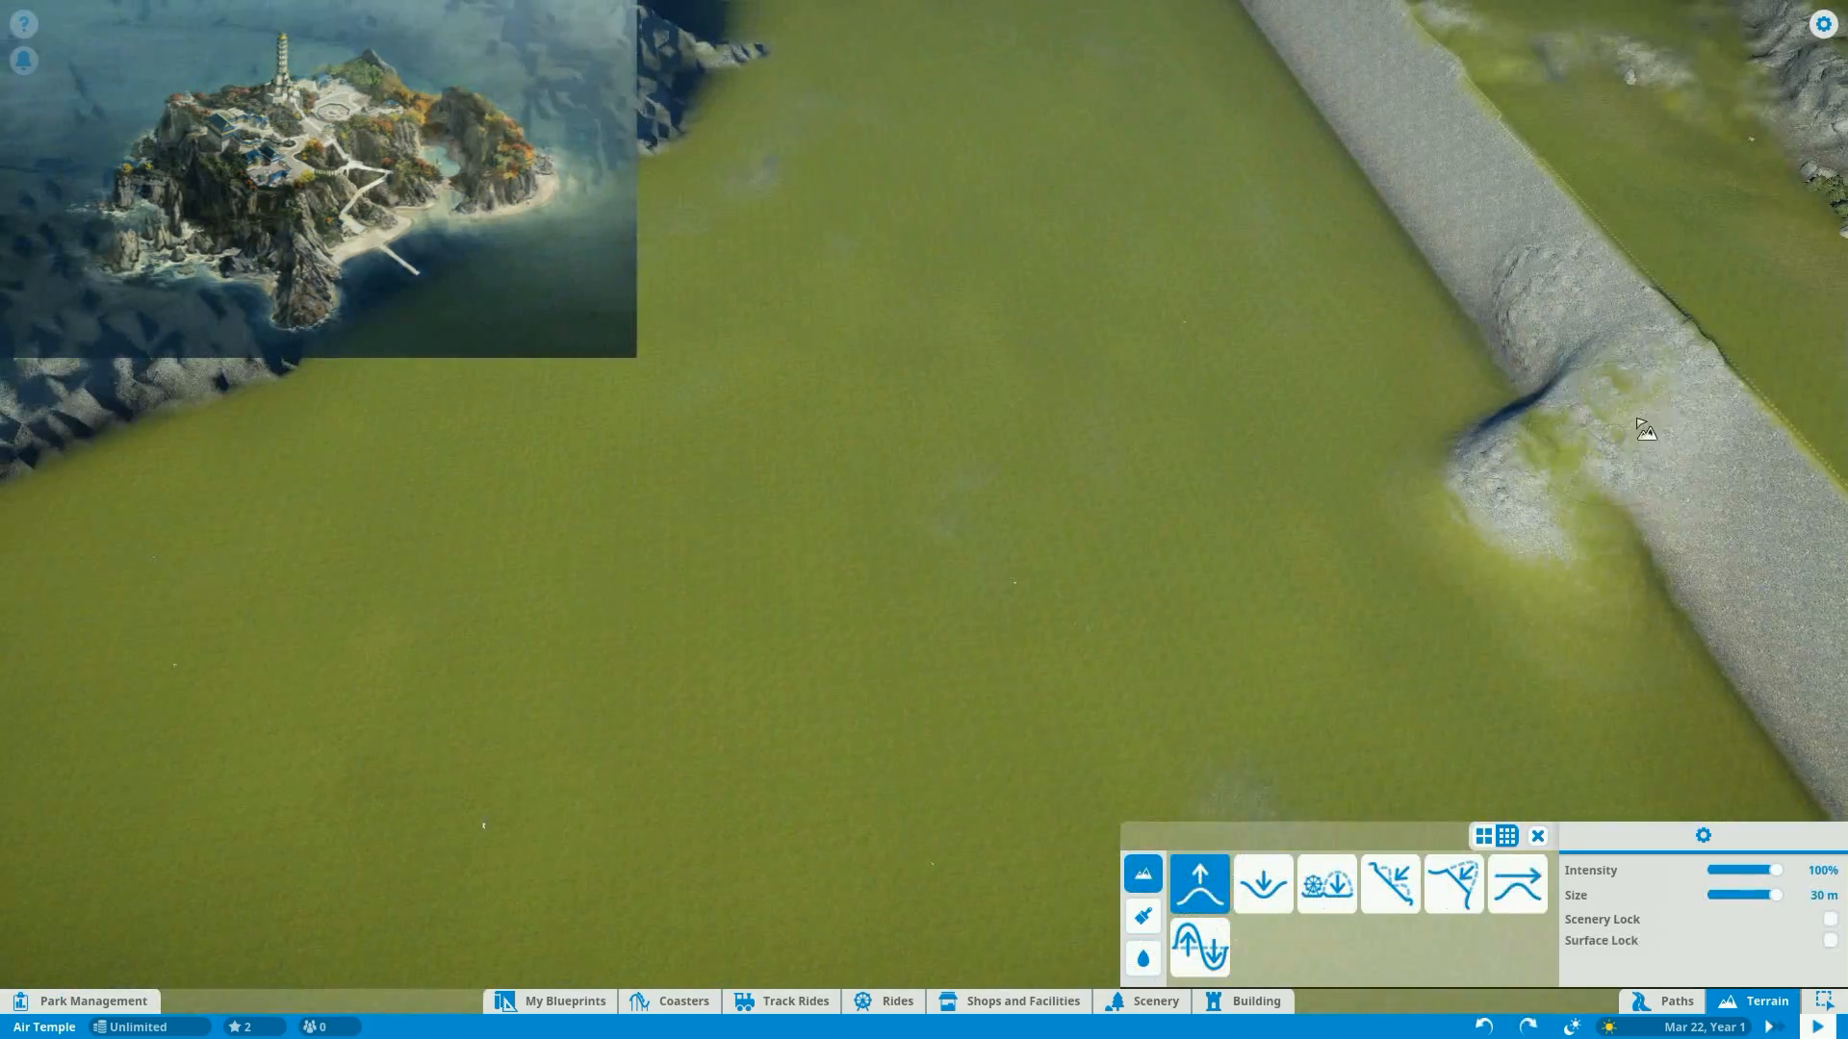
- Paint upward with the Raise terrain brush to build a stepped hill in the plot's centre
{"action": "left_click", "coordinate": [1324, 884]}
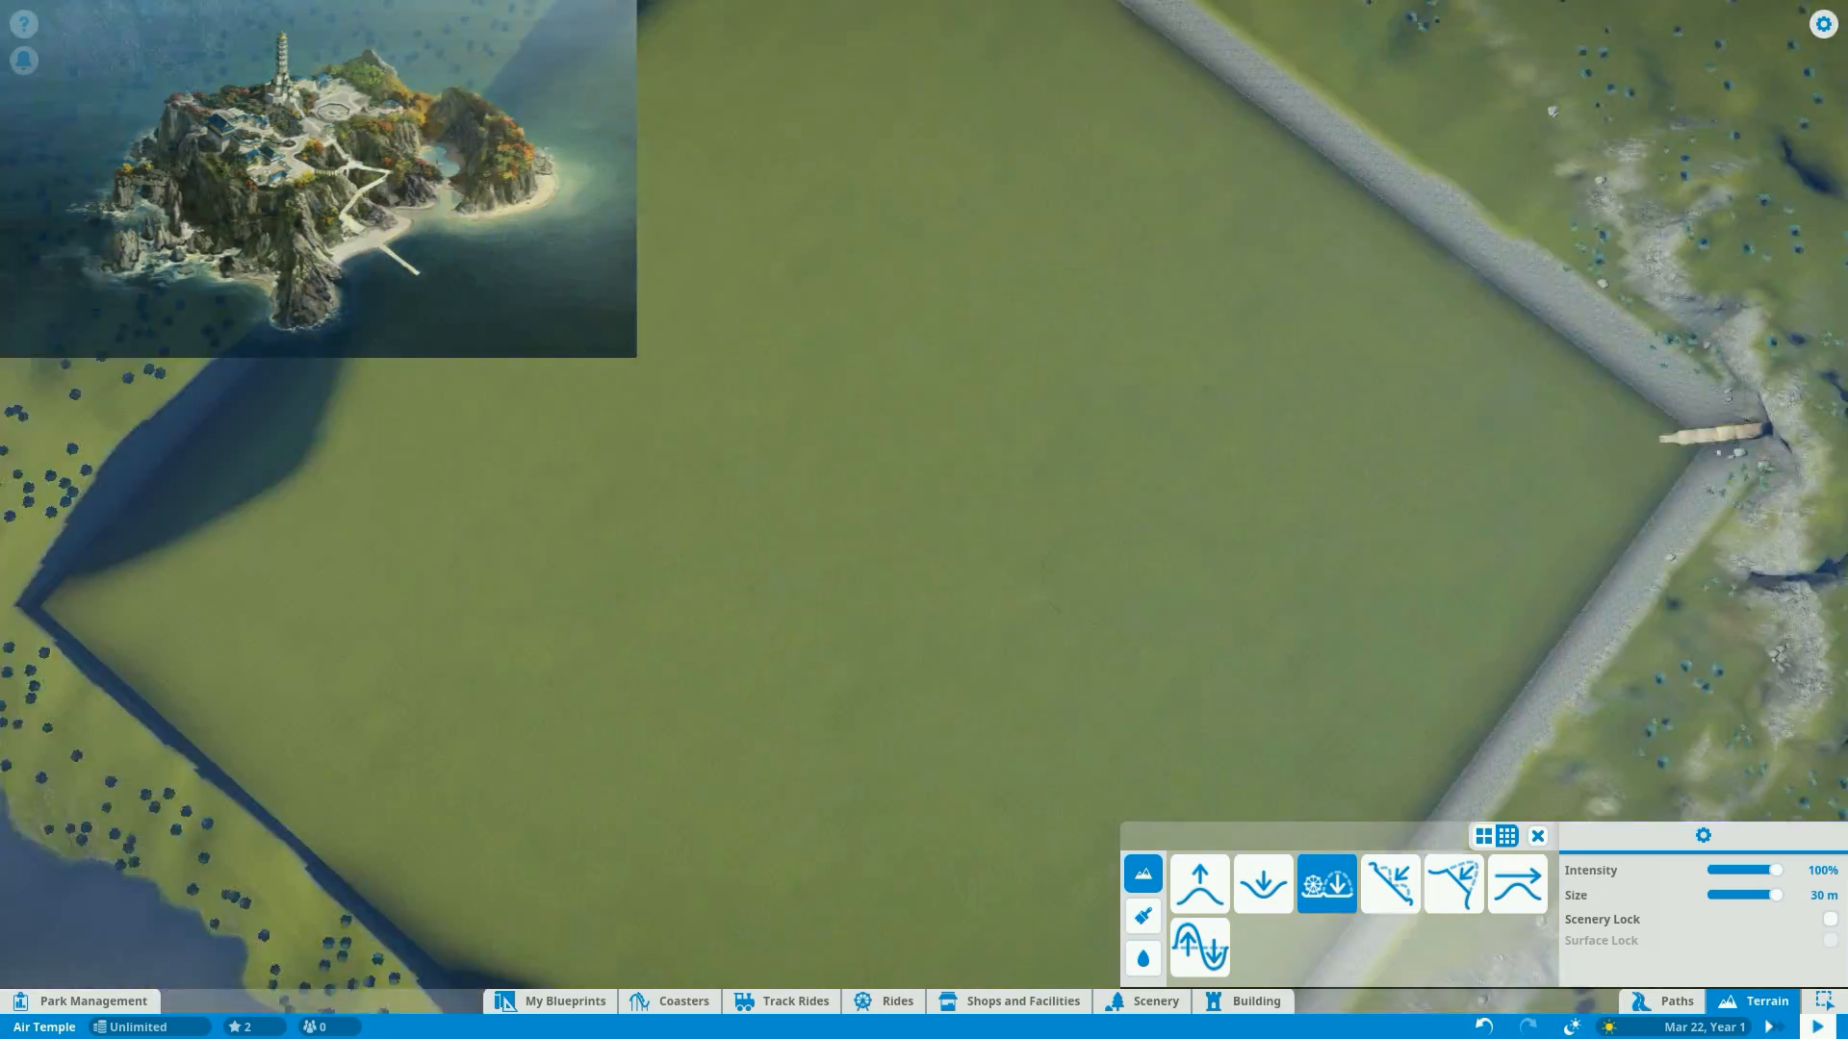
{"action": "left_click", "coordinate": [1198, 883]}
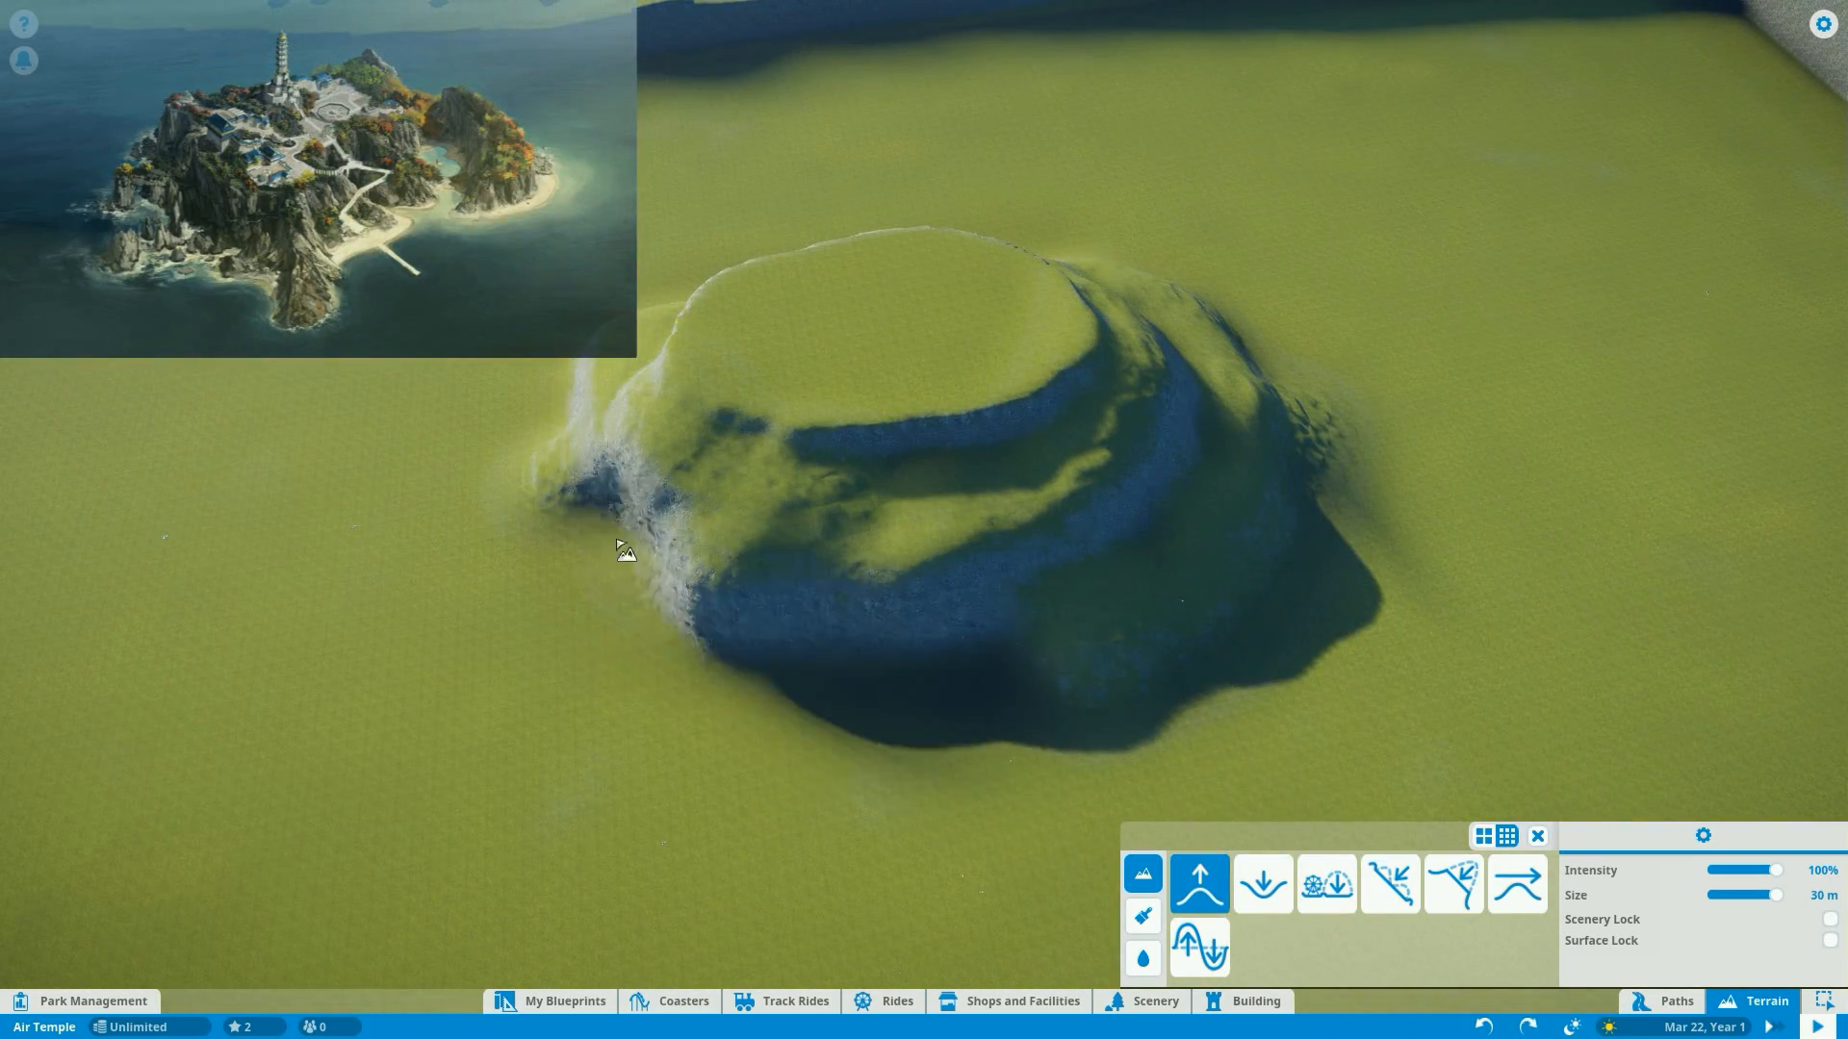
{"action": "left_click", "coordinate": [1325, 883]}
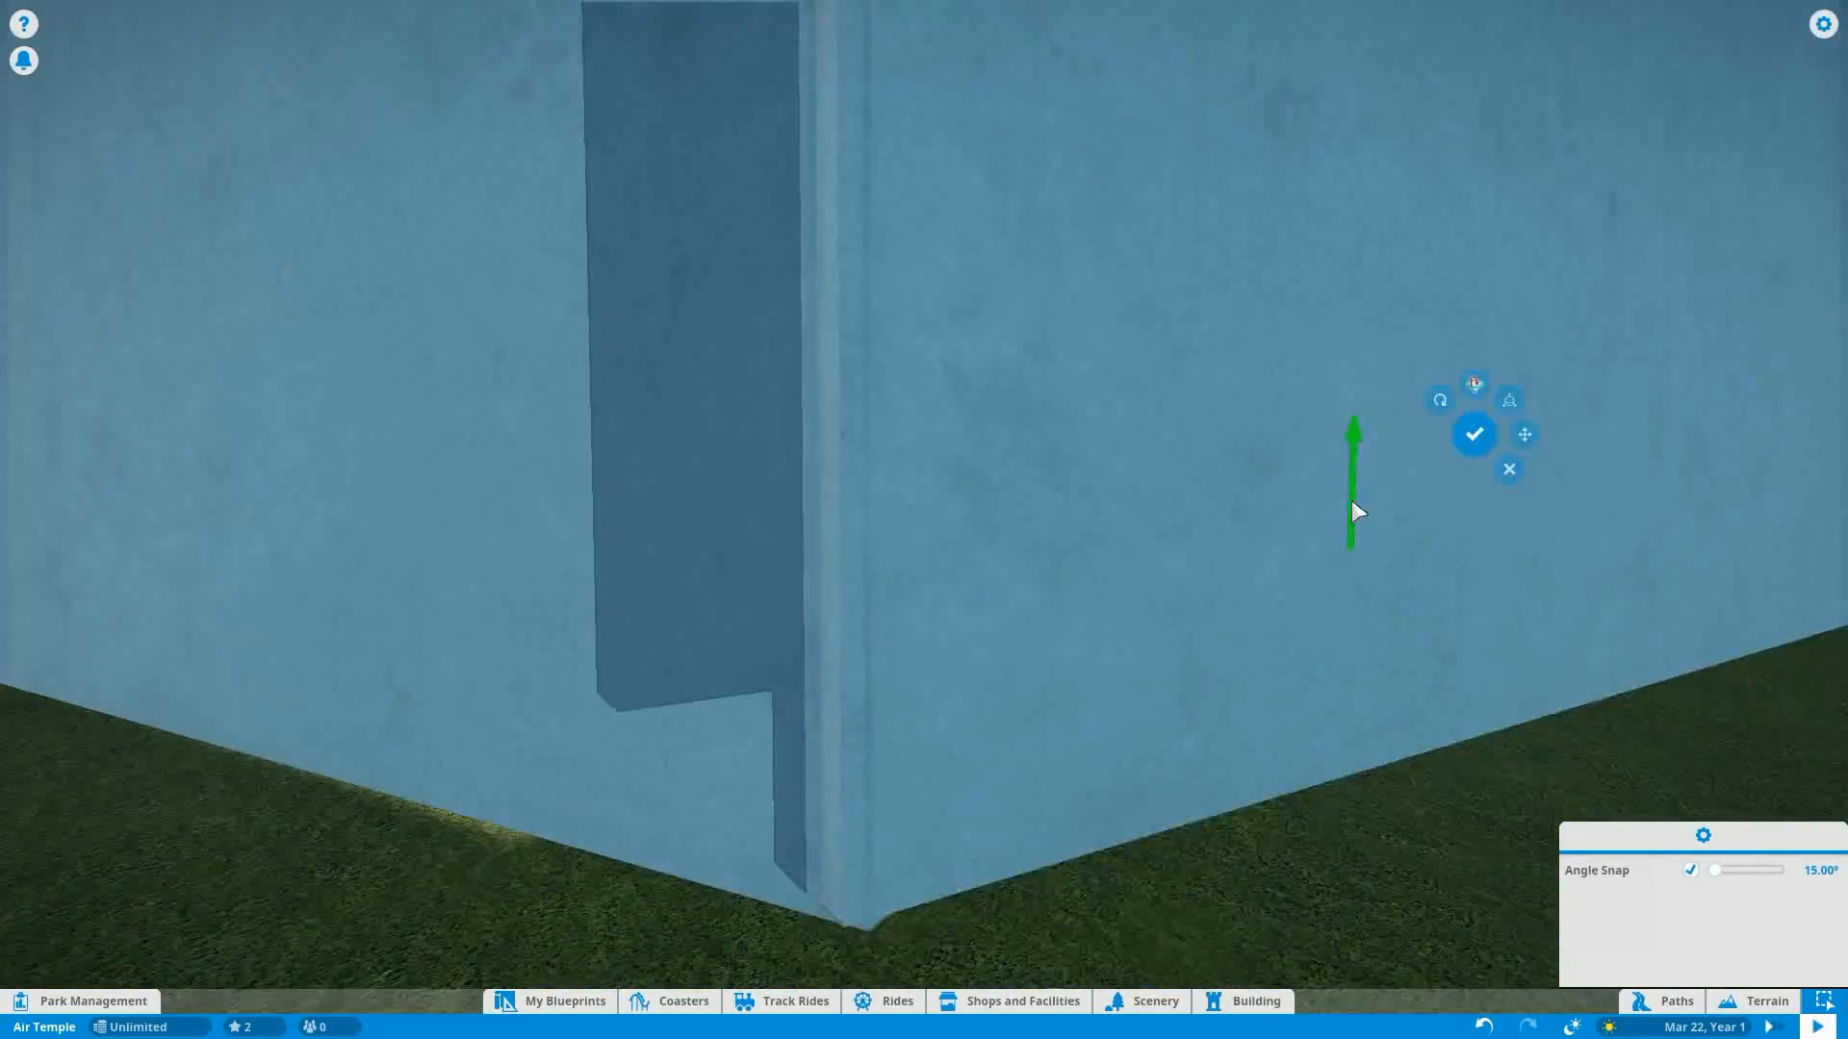
- Confirm the wall piece, then search 'conc' and pick a concrete piece for the platform
{"action": "left_click", "coordinate": [1474, 434]}
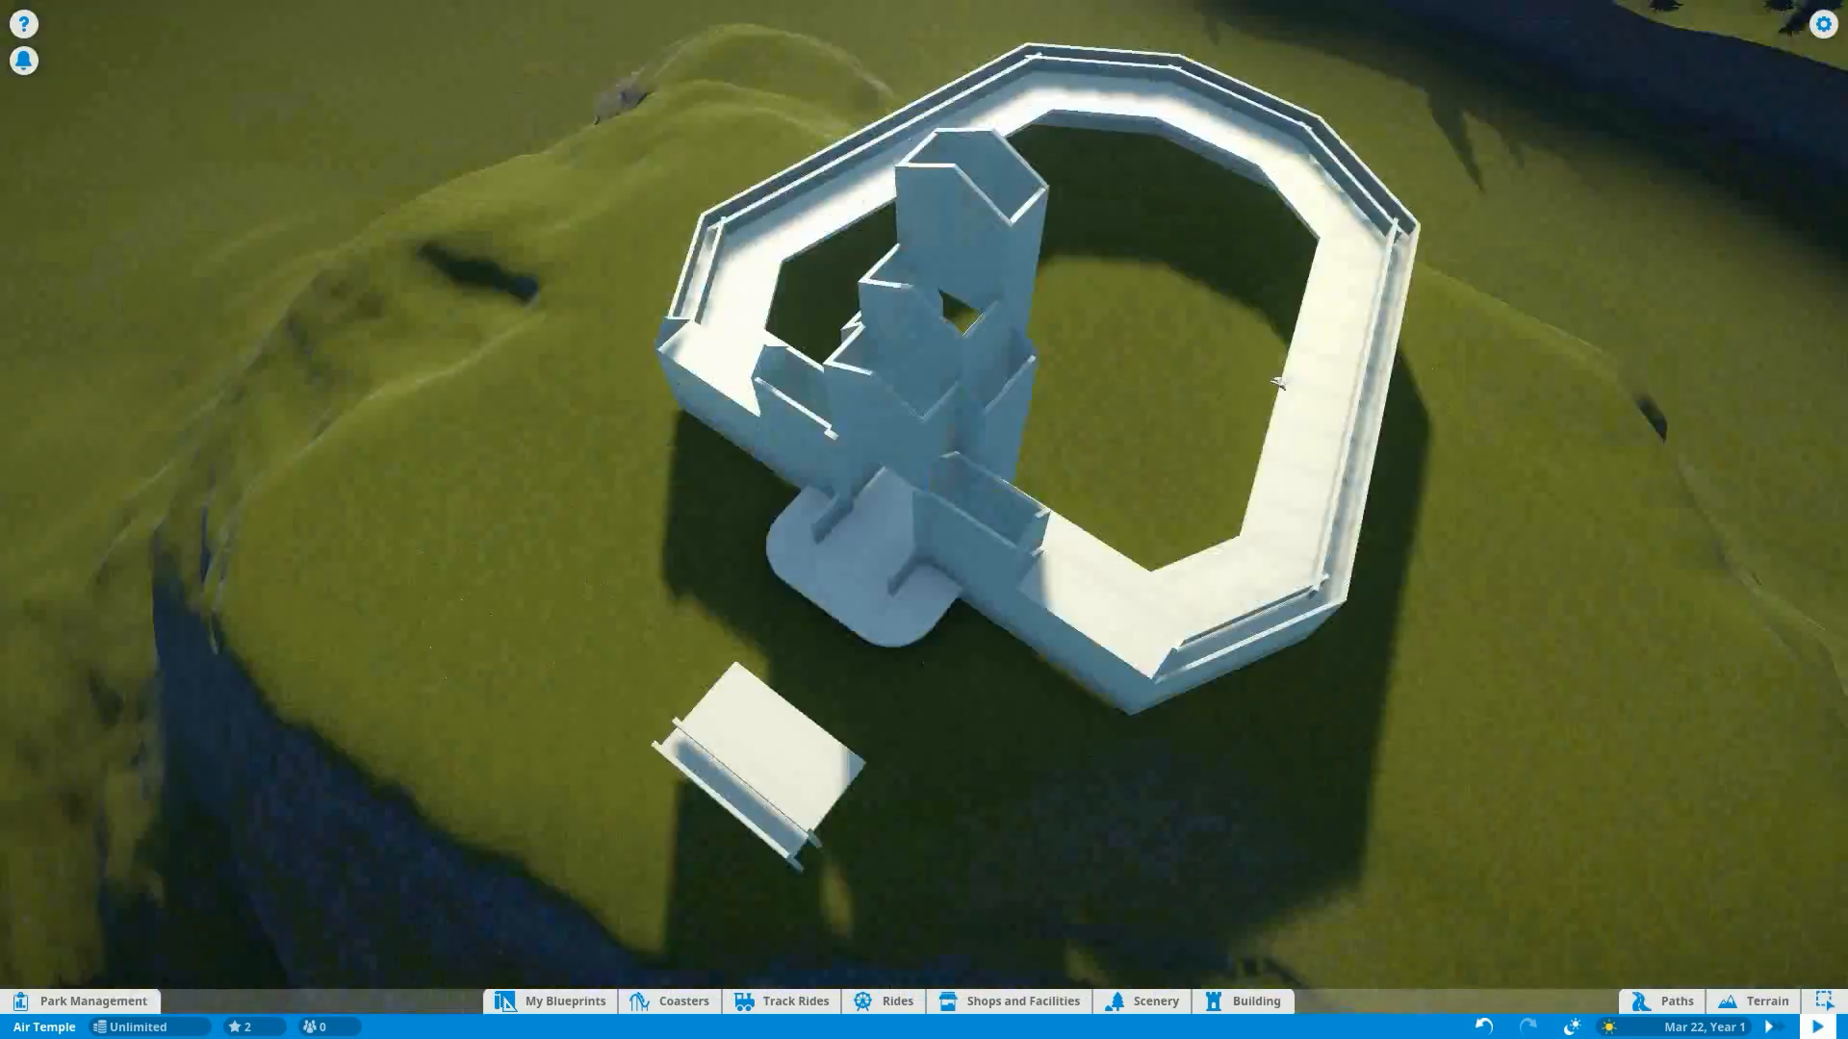
{"action": "left_click", "coordinate": [1245, 1001]}
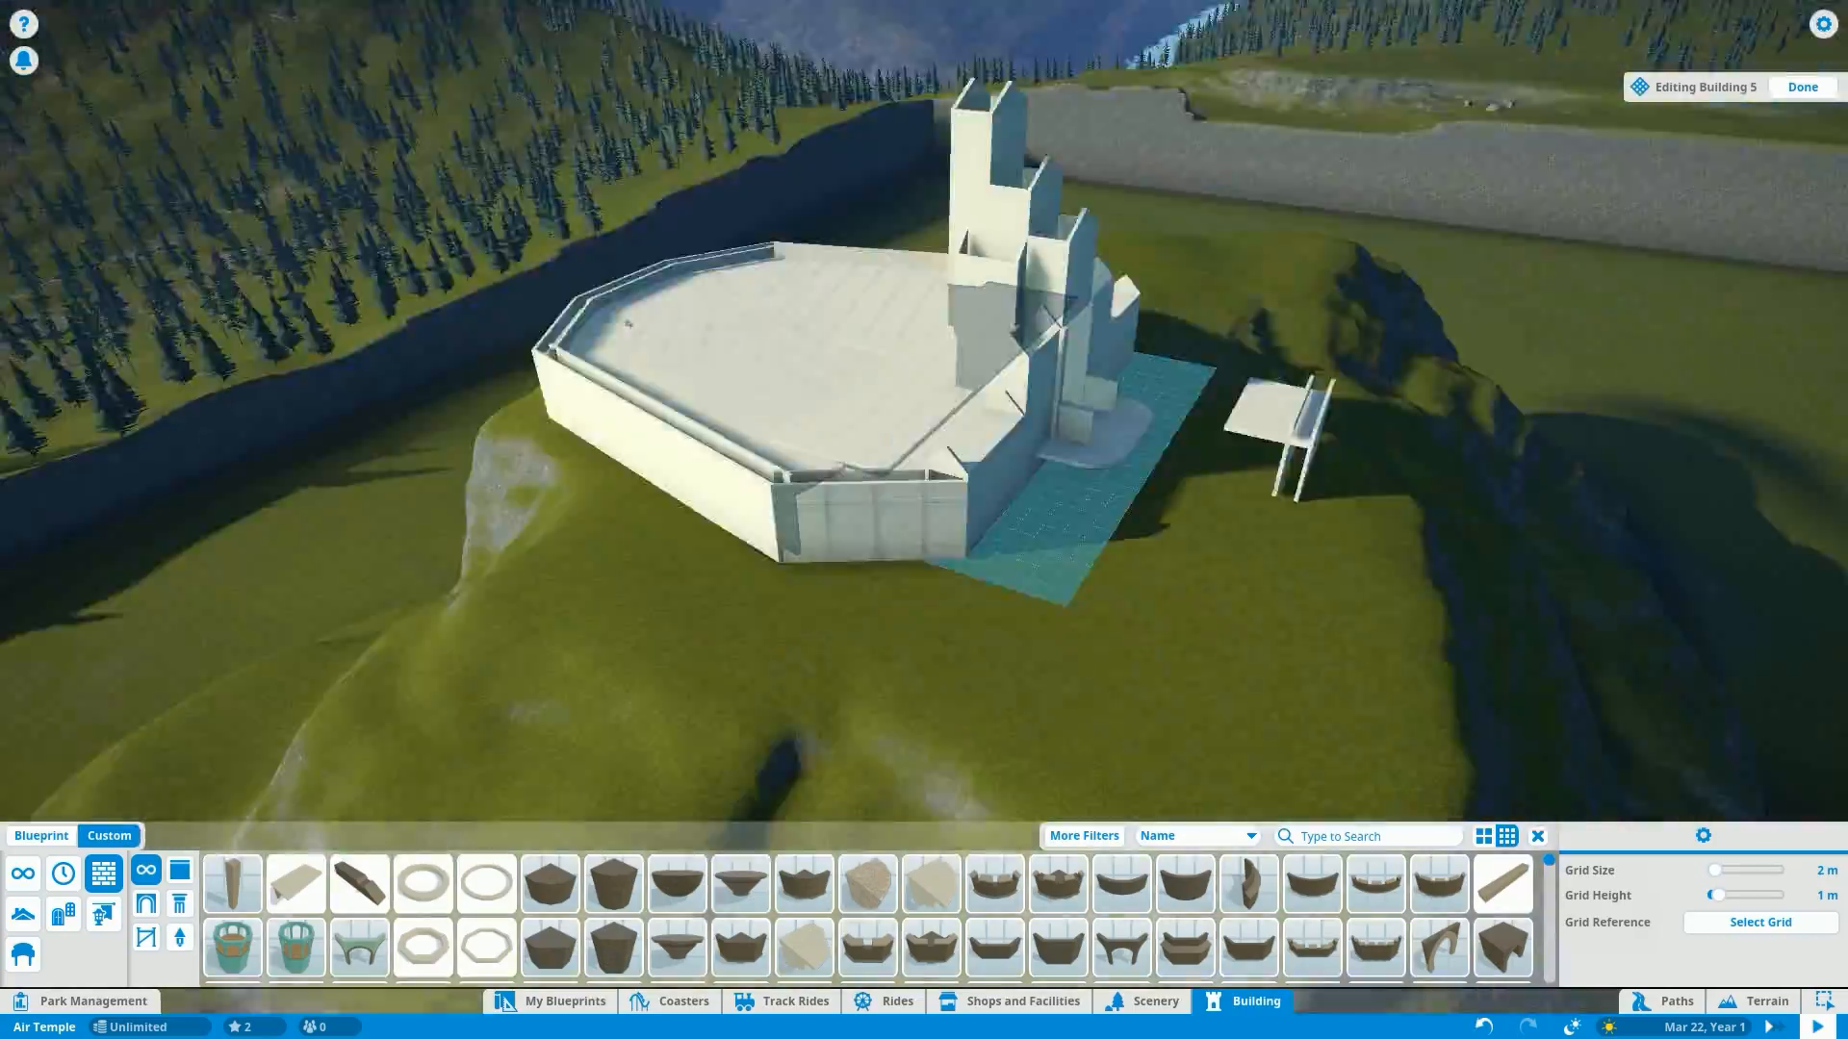
{"action": "left_click", "coordinate": [1800, 86]}
{"action": "type", "text": "conc"}
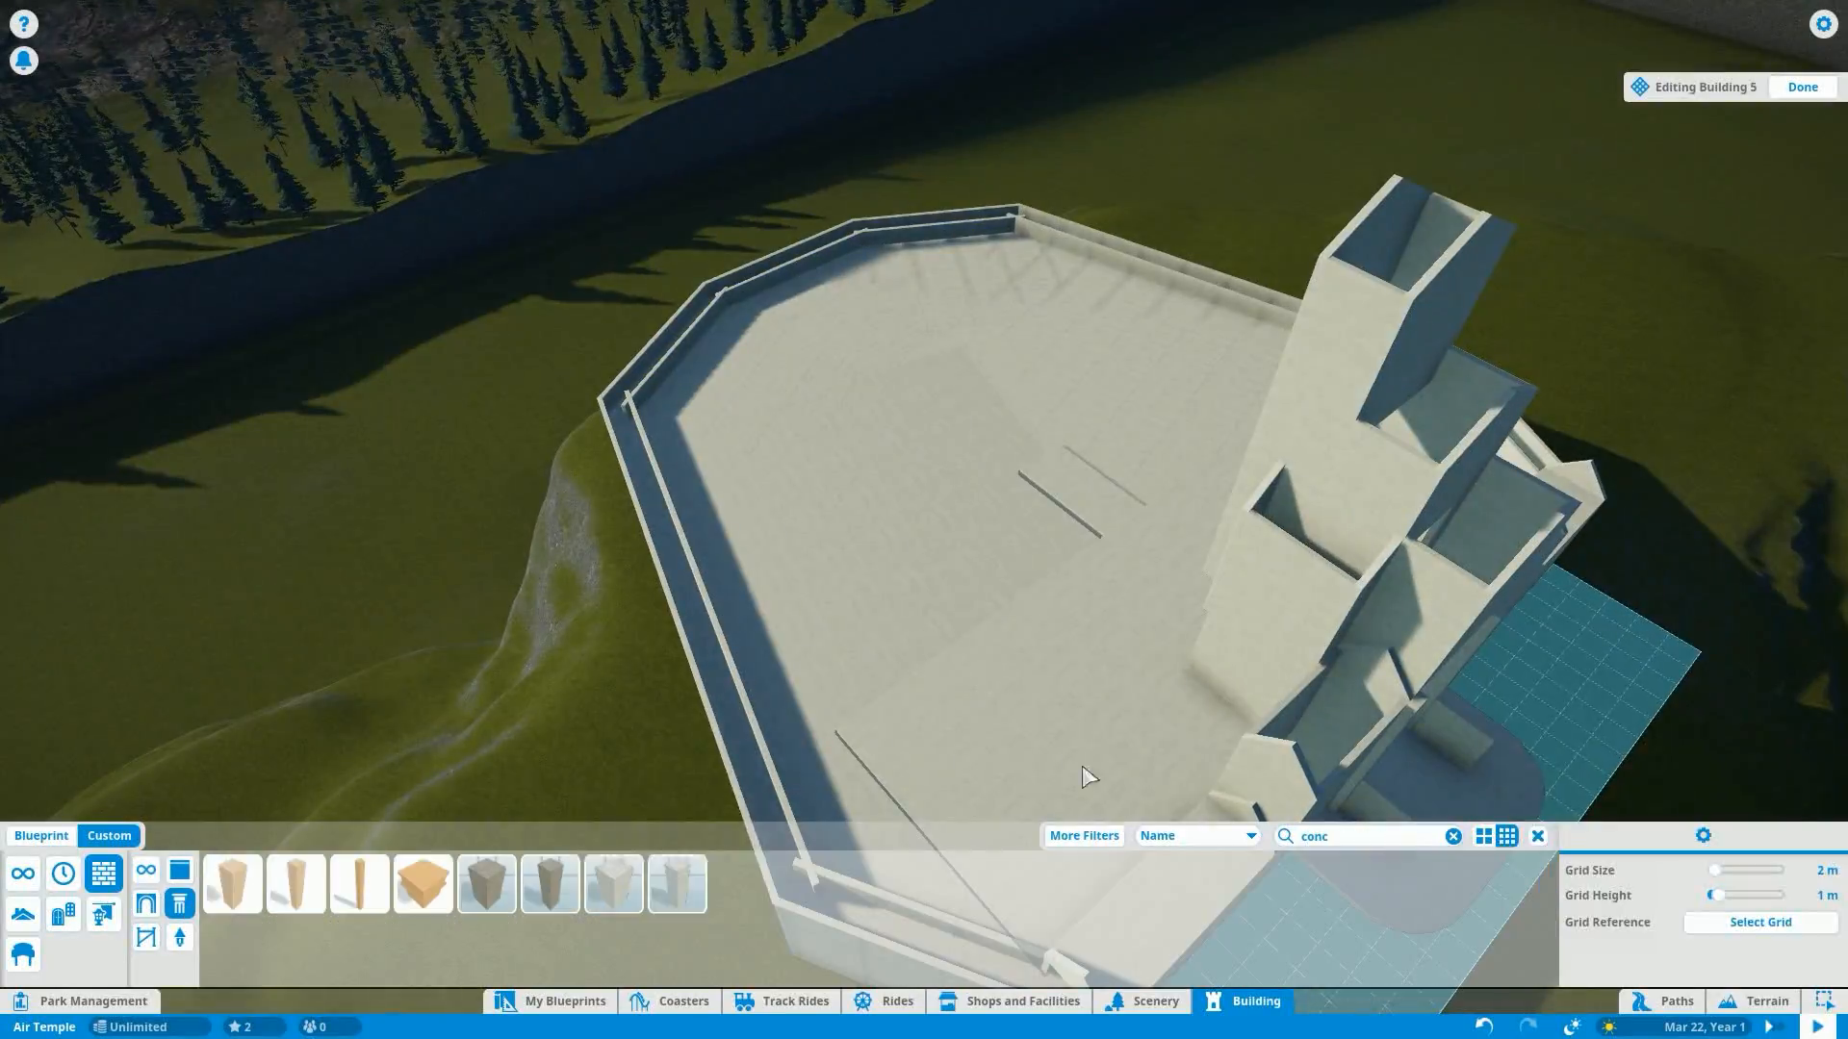
{"action": "left_click", "coordinate": [676, 883]}
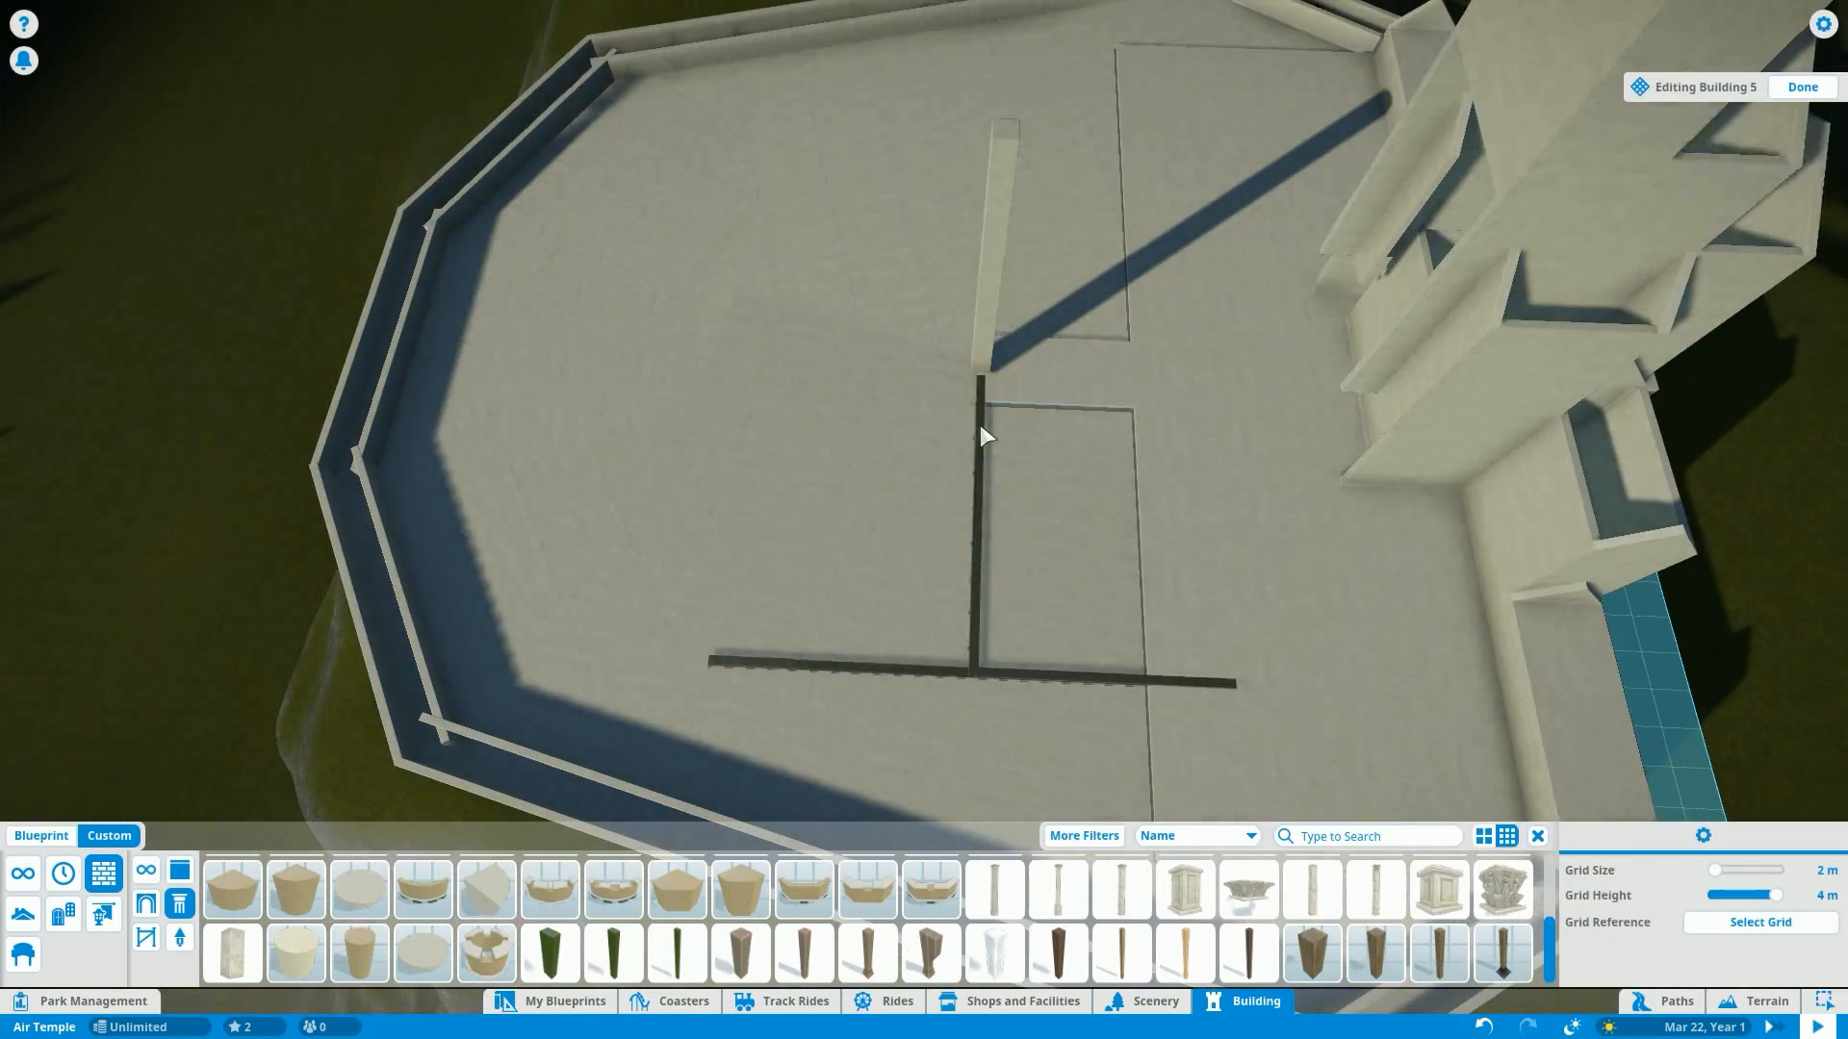
- Place a dark beam across the platform floor beside the tower for the T layout
{"action": "left_click", "coordinate": [983, 436]}
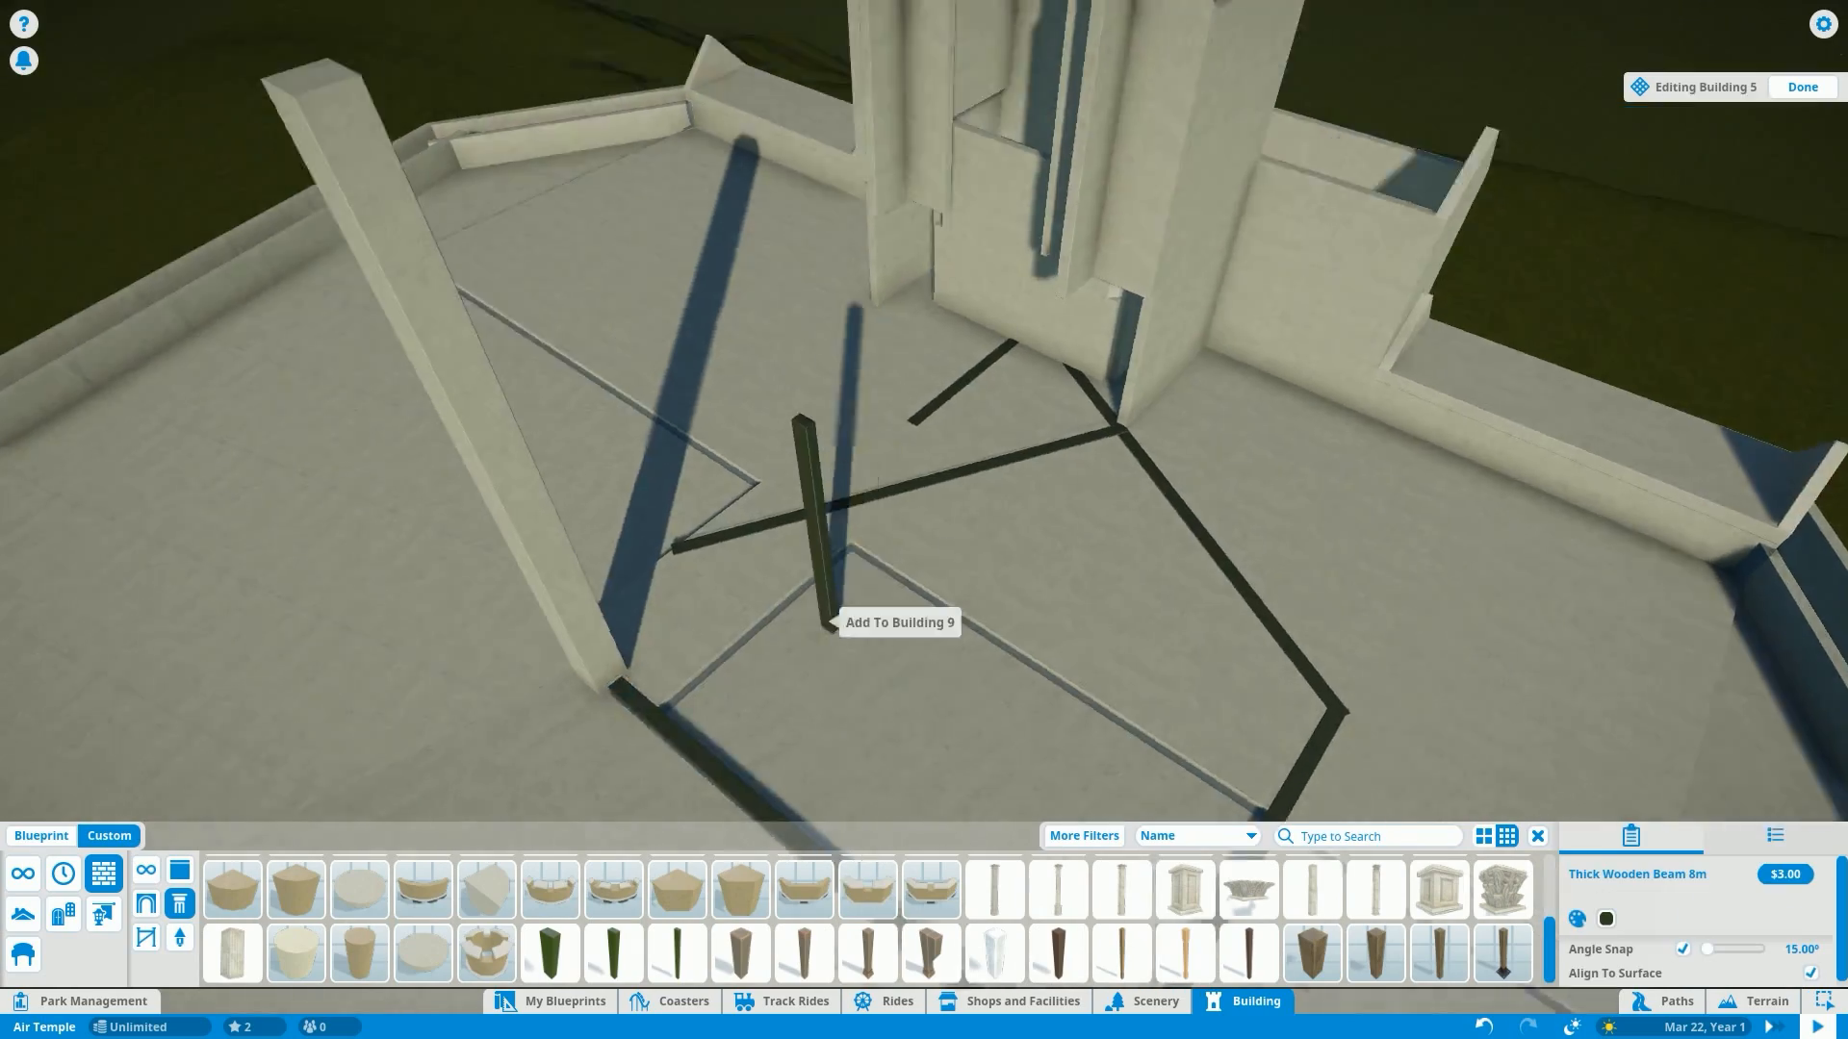
- Place a Thick Wooden Beam 8m crossing the platform with angle snap
{"action": "left_click", "coordinate": [824, 507]}
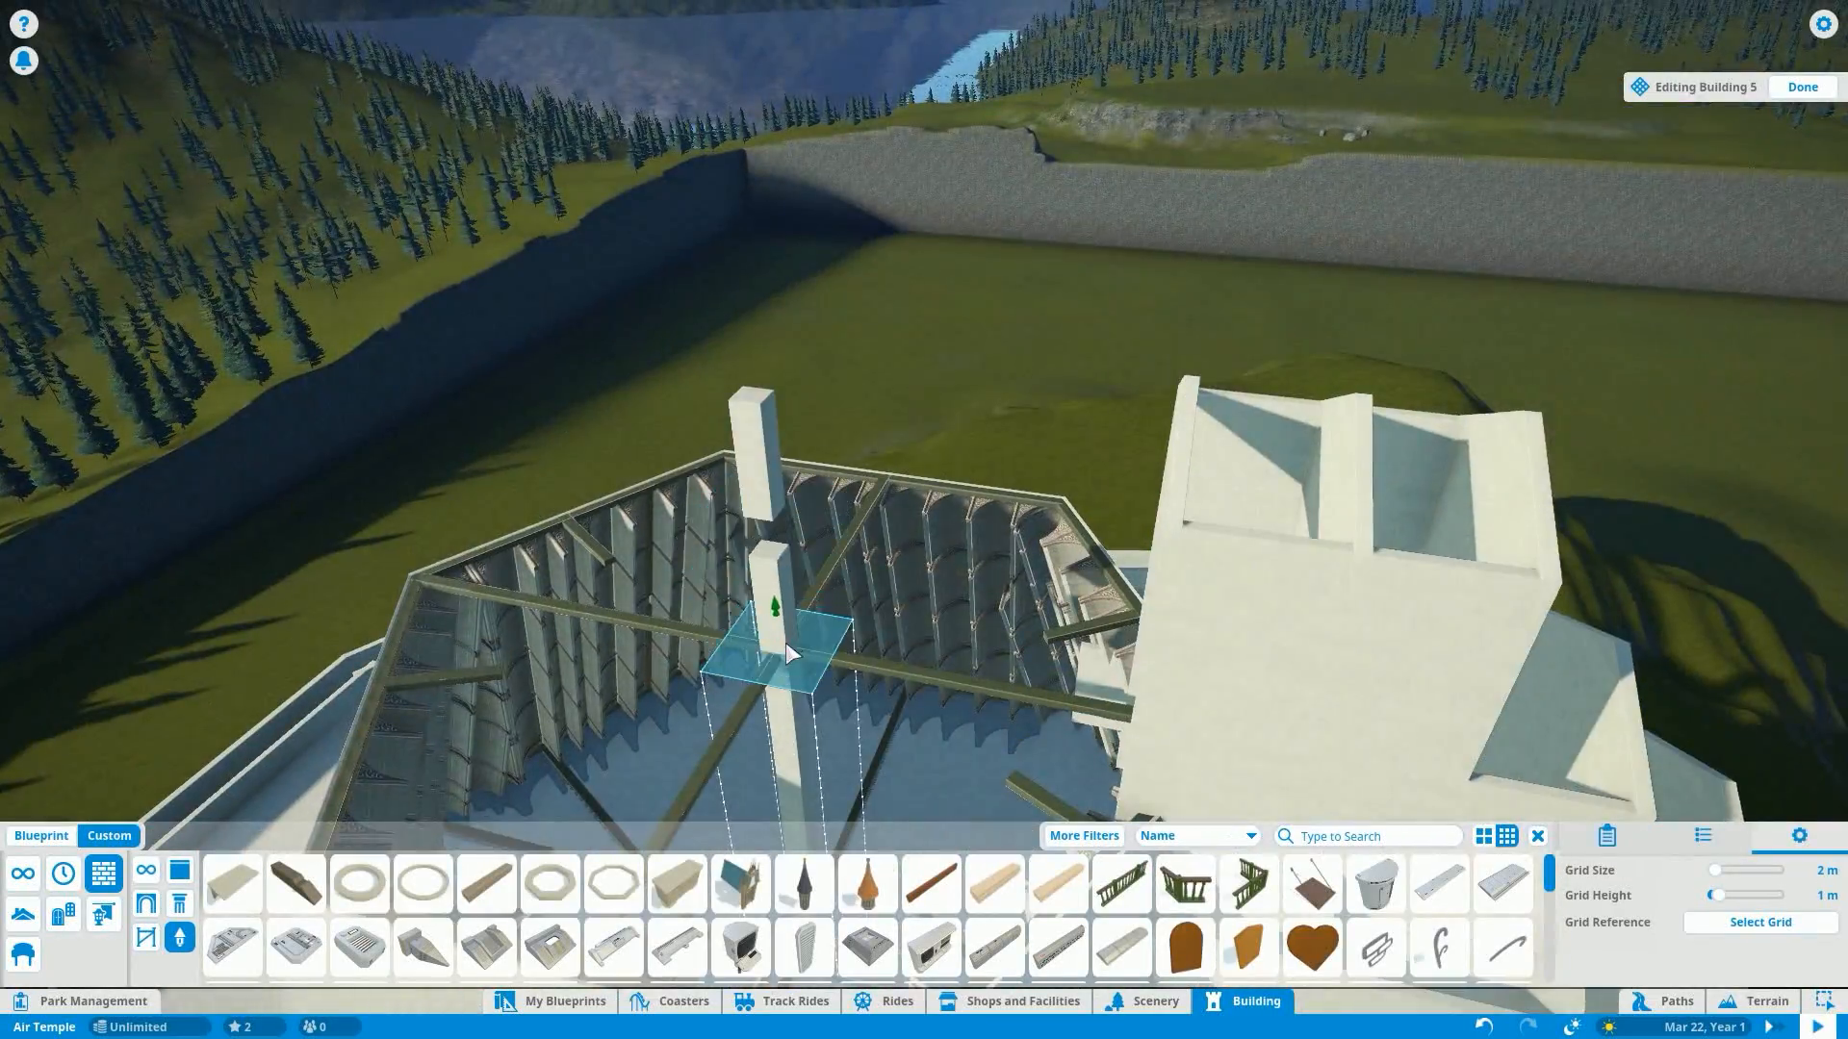
- Cancel the current piece and confirm the central upright beam in the hexagonal hall
{"action": "key", "text": "Escape"}
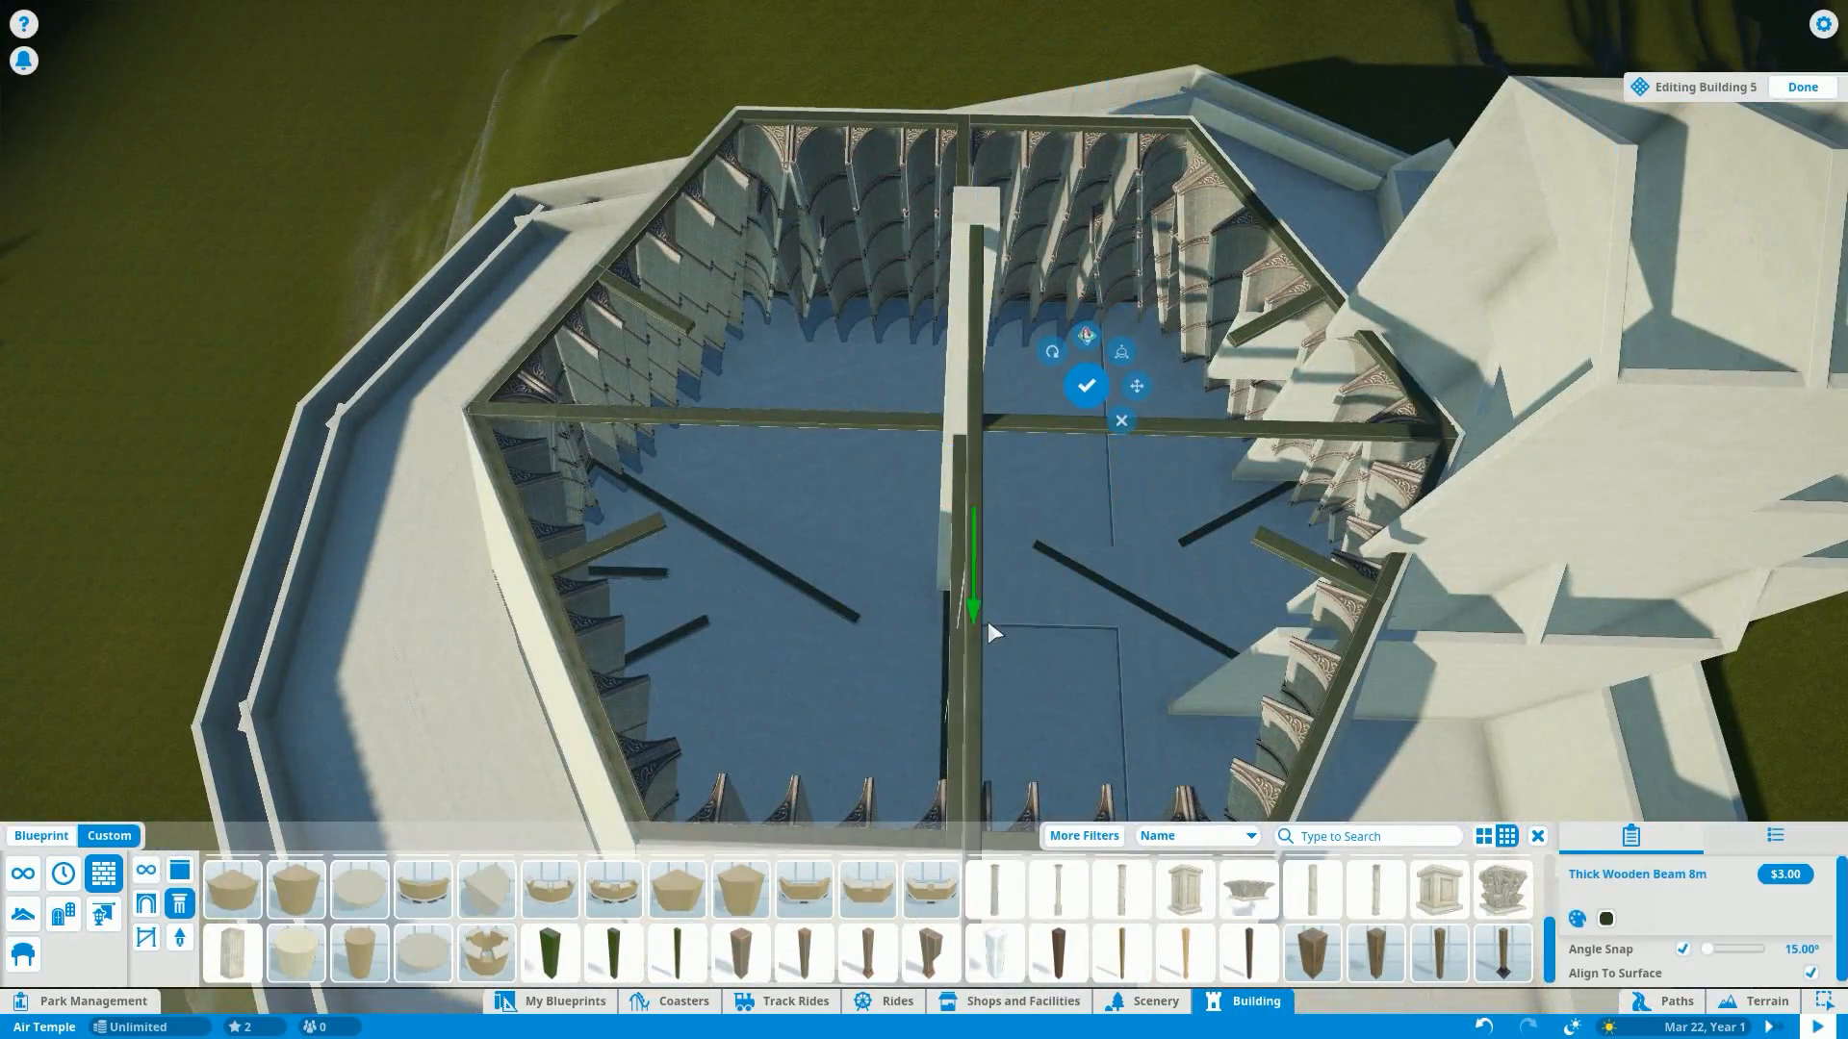
{"action": "left_click", "coordinate": [548, 952]}
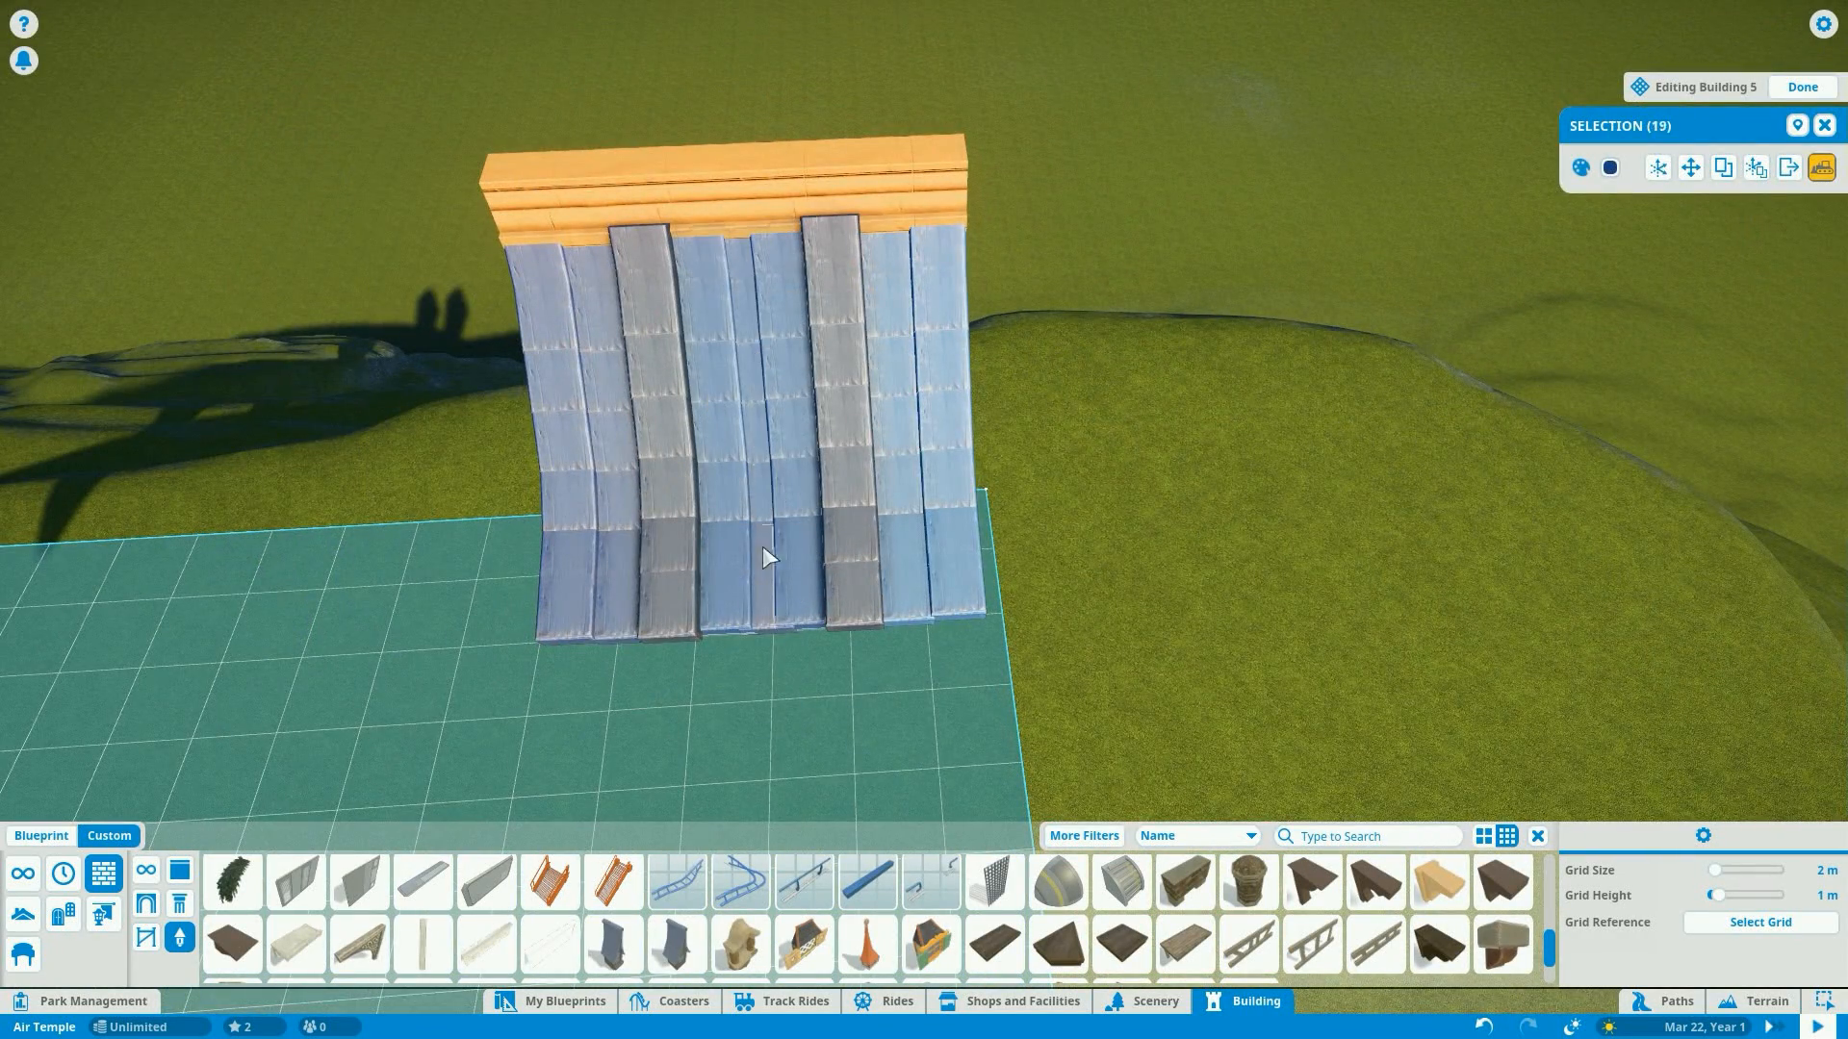
- Fit a blue tiled roof piece along the pagoda base's side wall on the grid
{"action": "left_click", "coordinate": [1579, 166]}
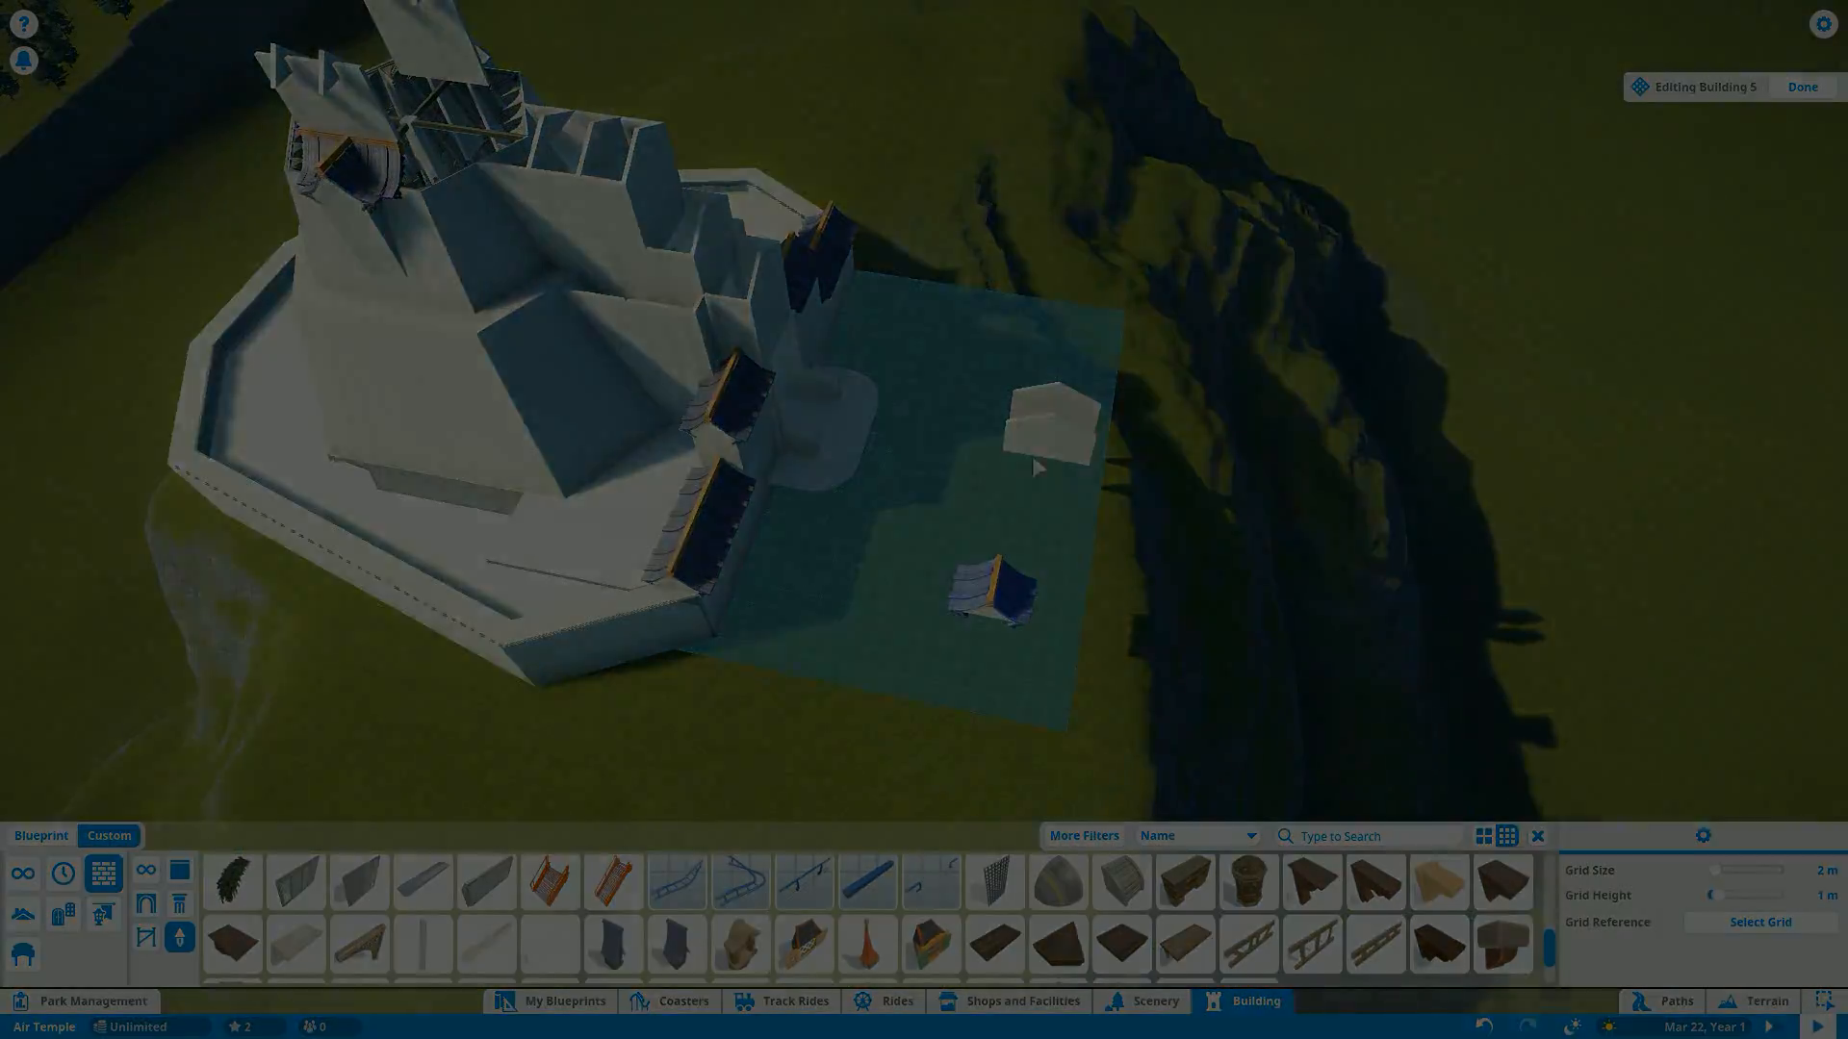
- Finish editing so the pagoda base and blue tiled roofs stand complete in the park
{"action": "left_click", "coordinate": [1801, 86]}
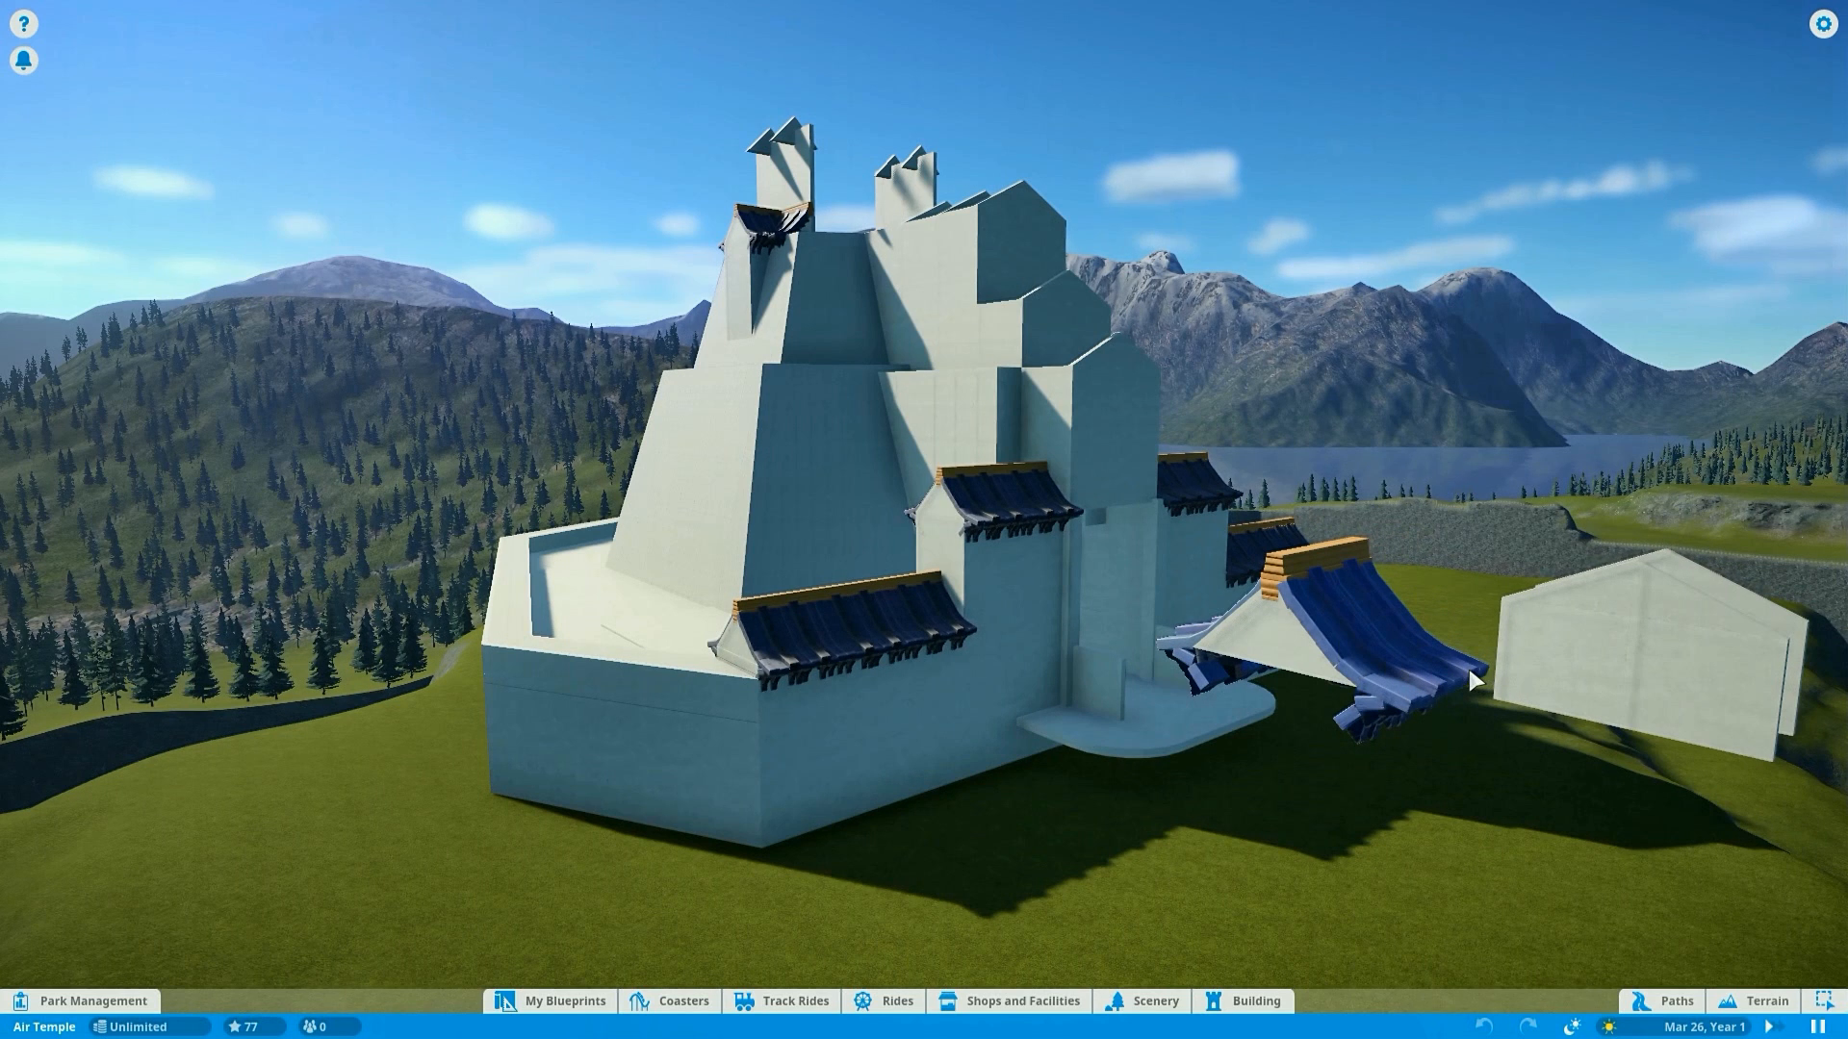
{"action": "mouse_move", "coordinate": [956, 636]}
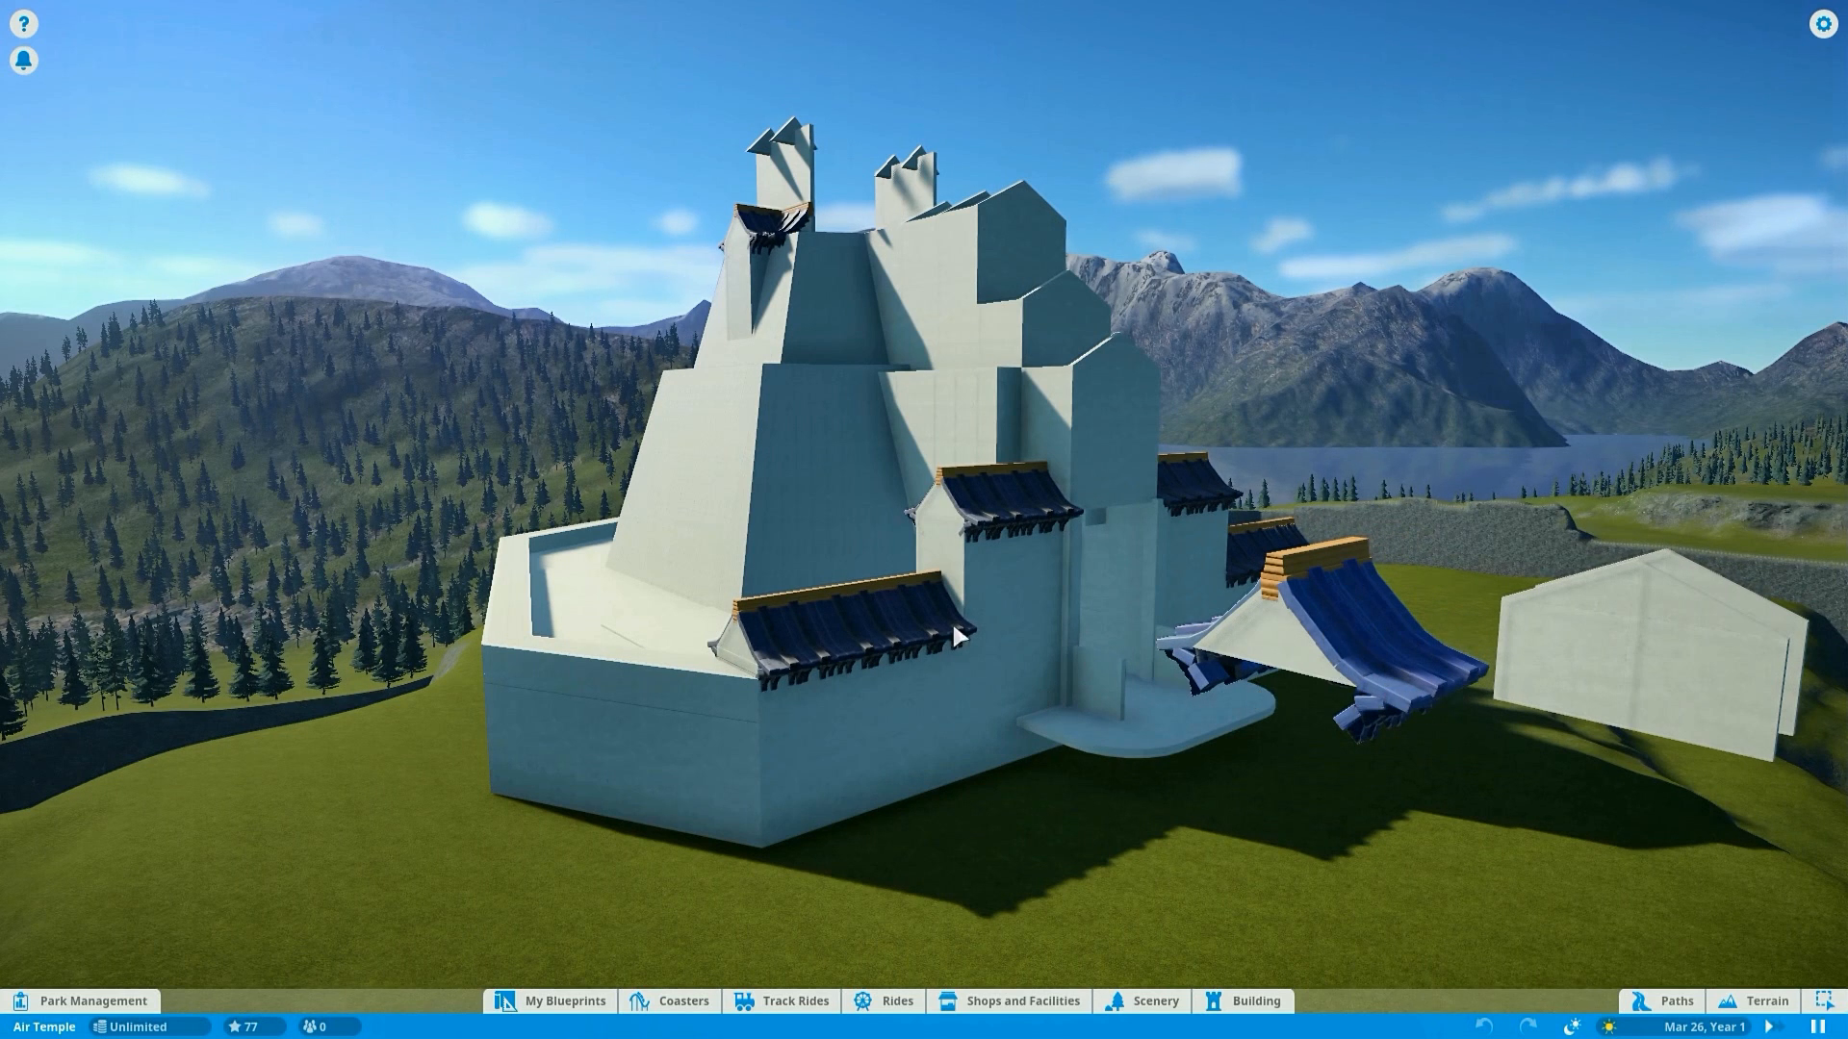
{"action": "left_click_drag", "start_coordinate": [955, 637], "coordinate": [990, 687]}
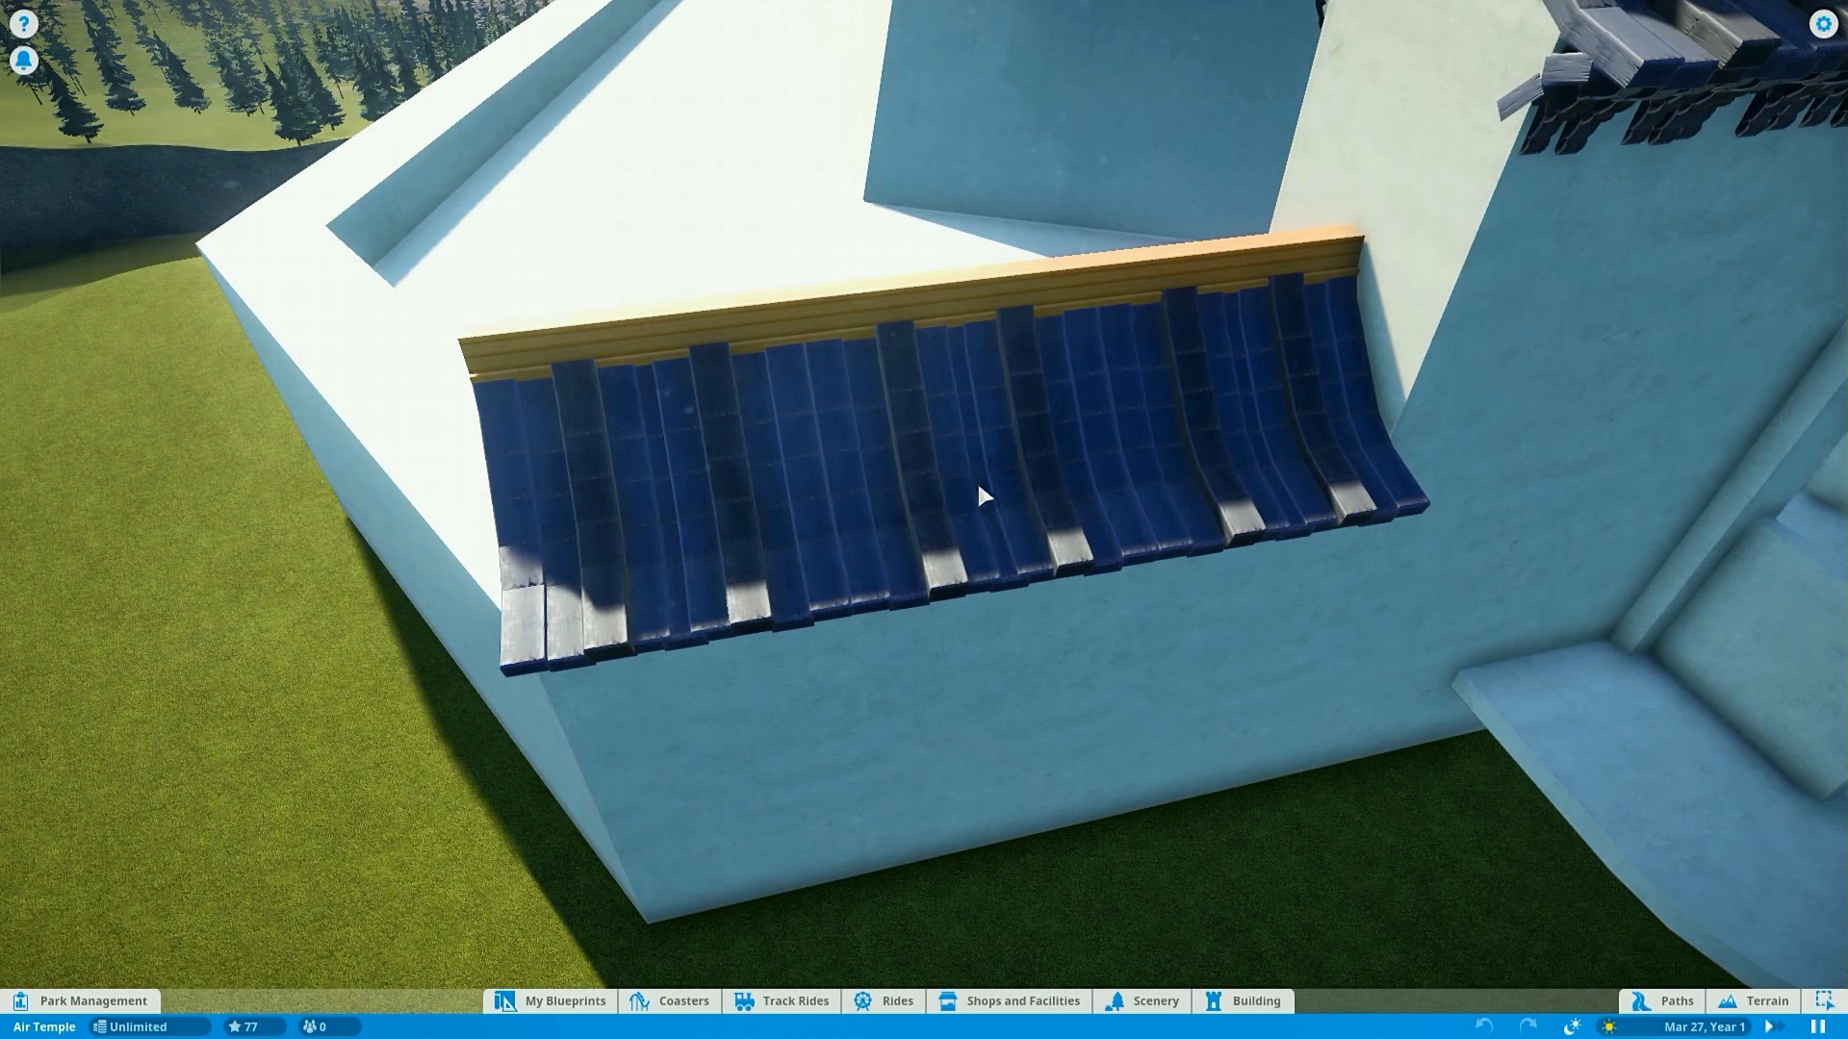
{"action": "mouse_move", "coordinate": [1044, 483]}
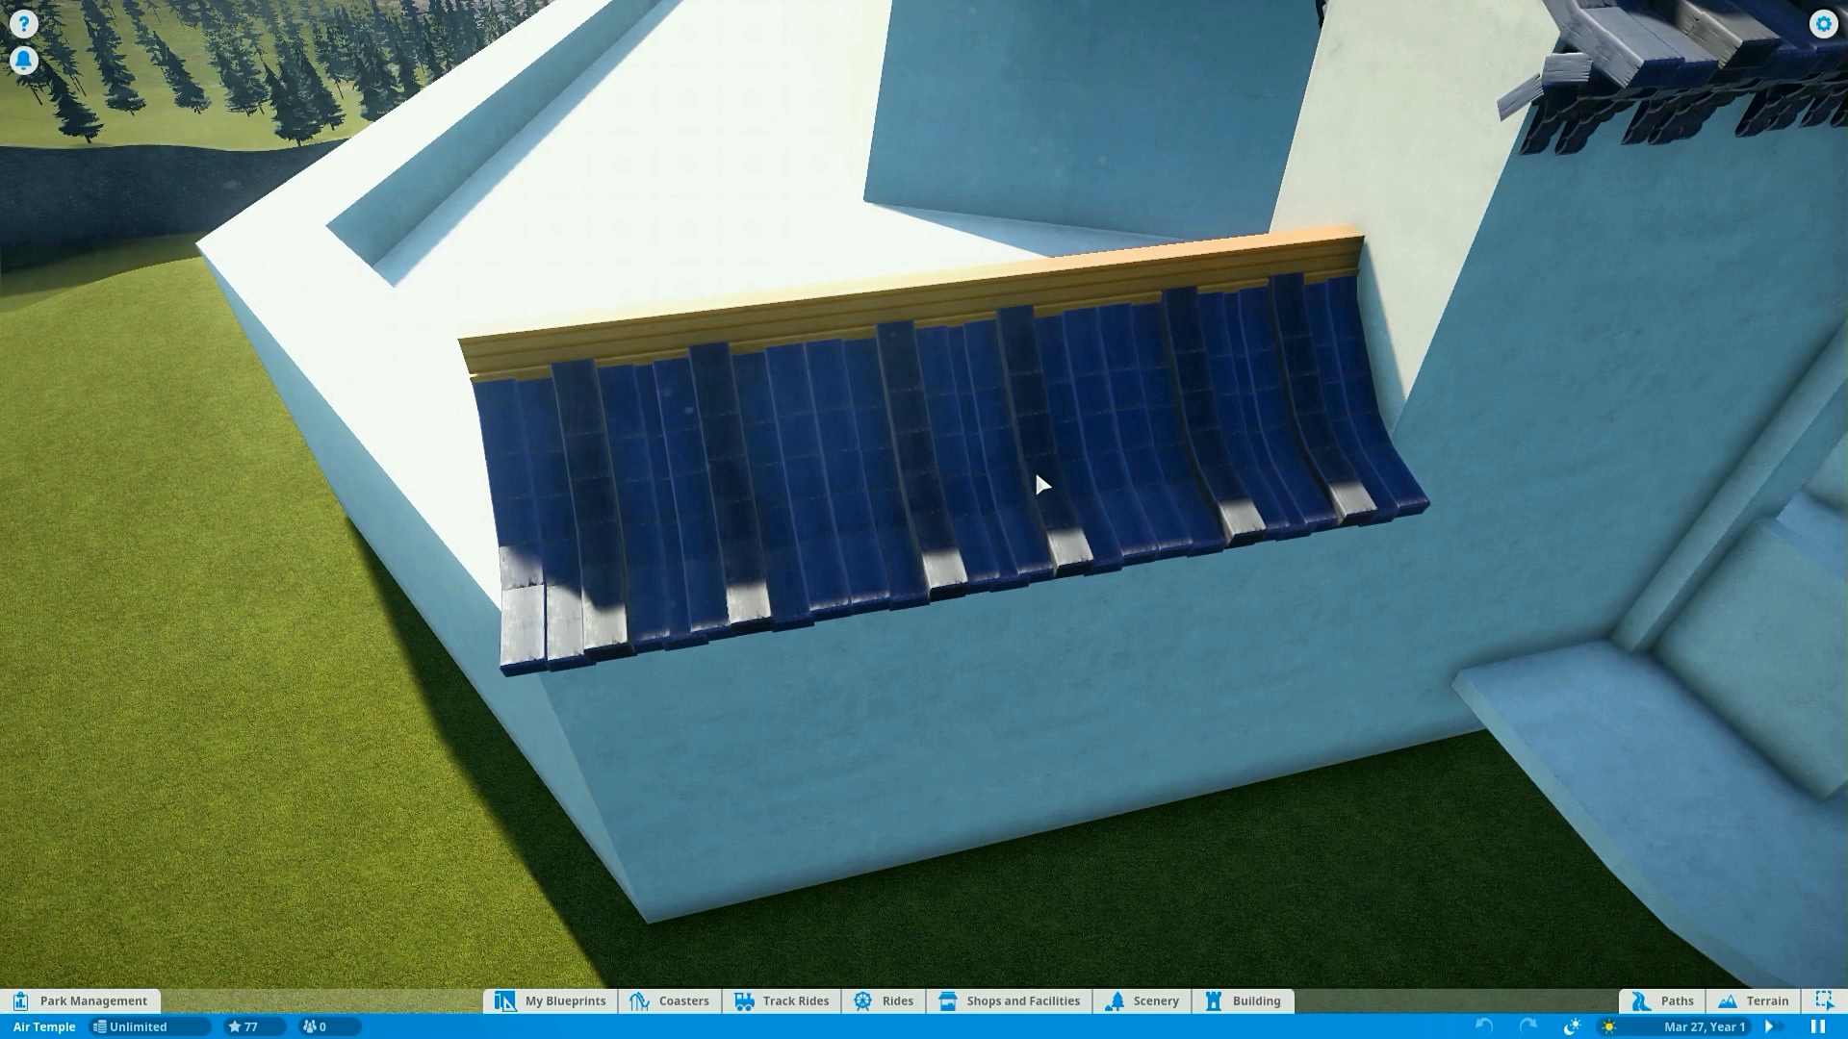
{"action": "mouse_move", "coordinate": [689, 555]}
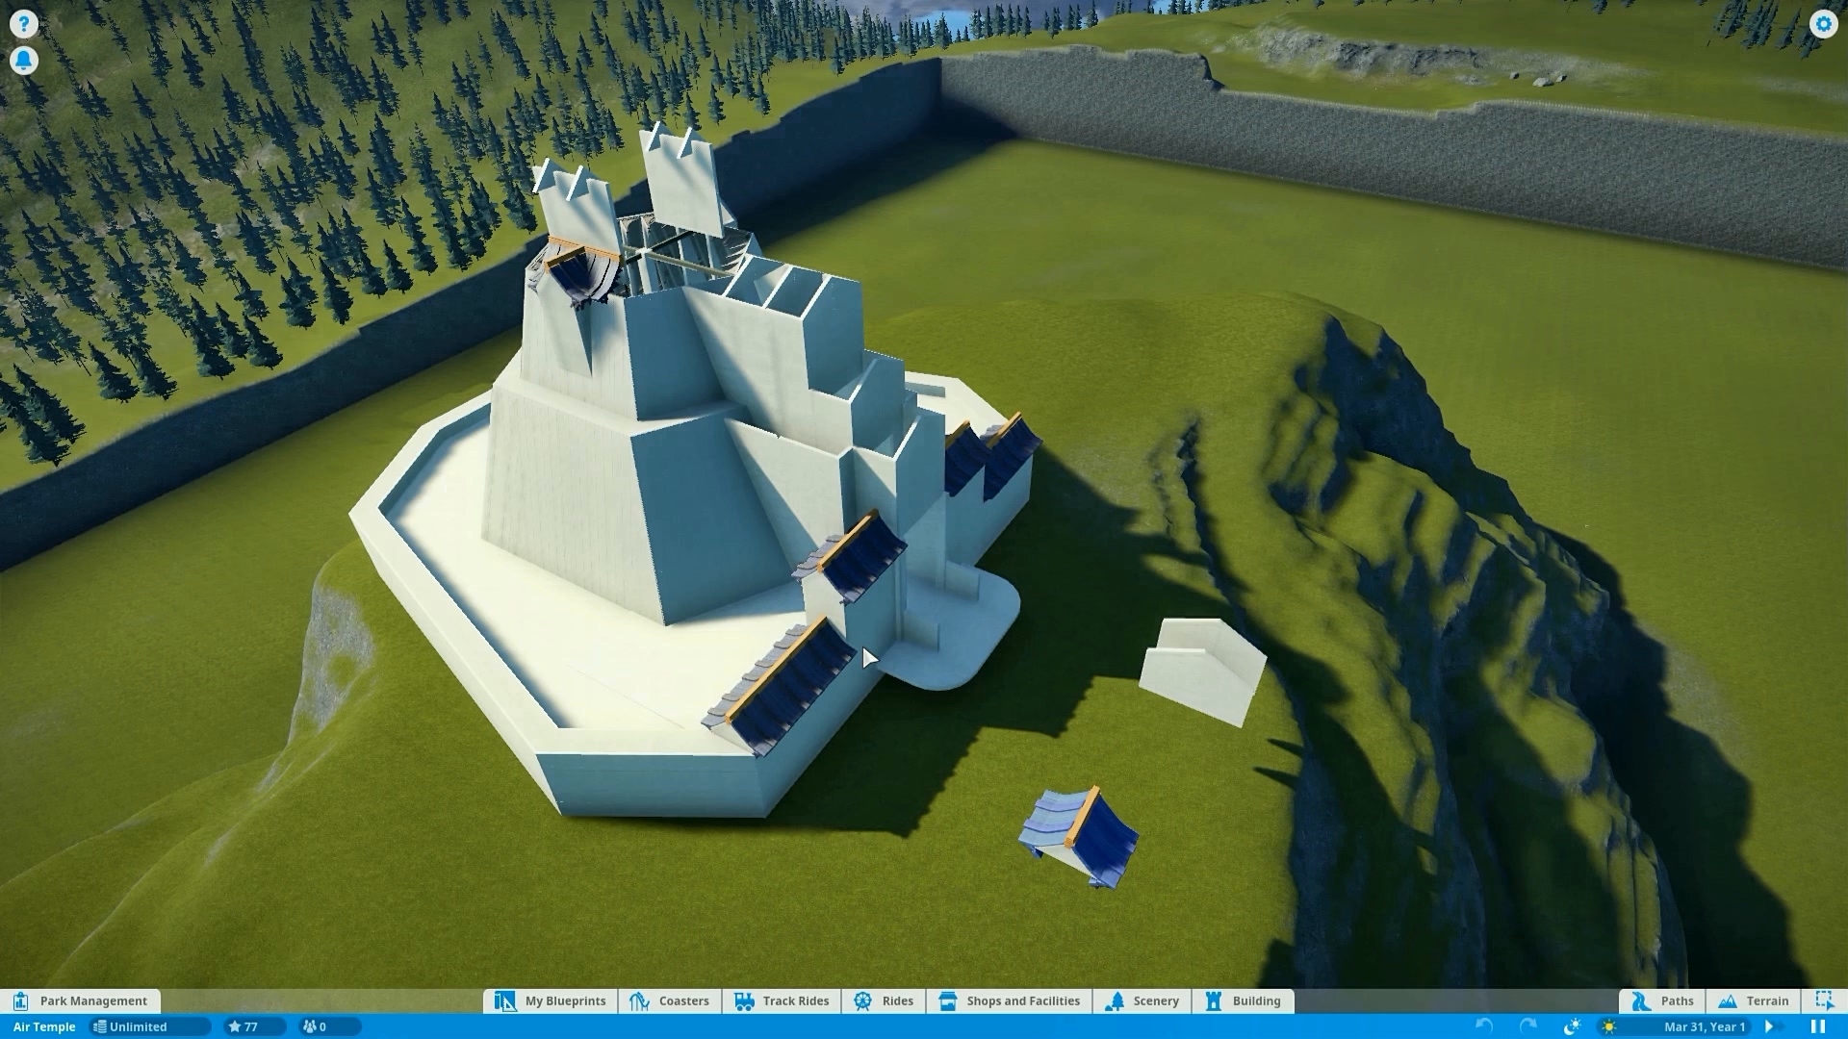
{"action": "mouse_move", "coordinate": [657, 537]}
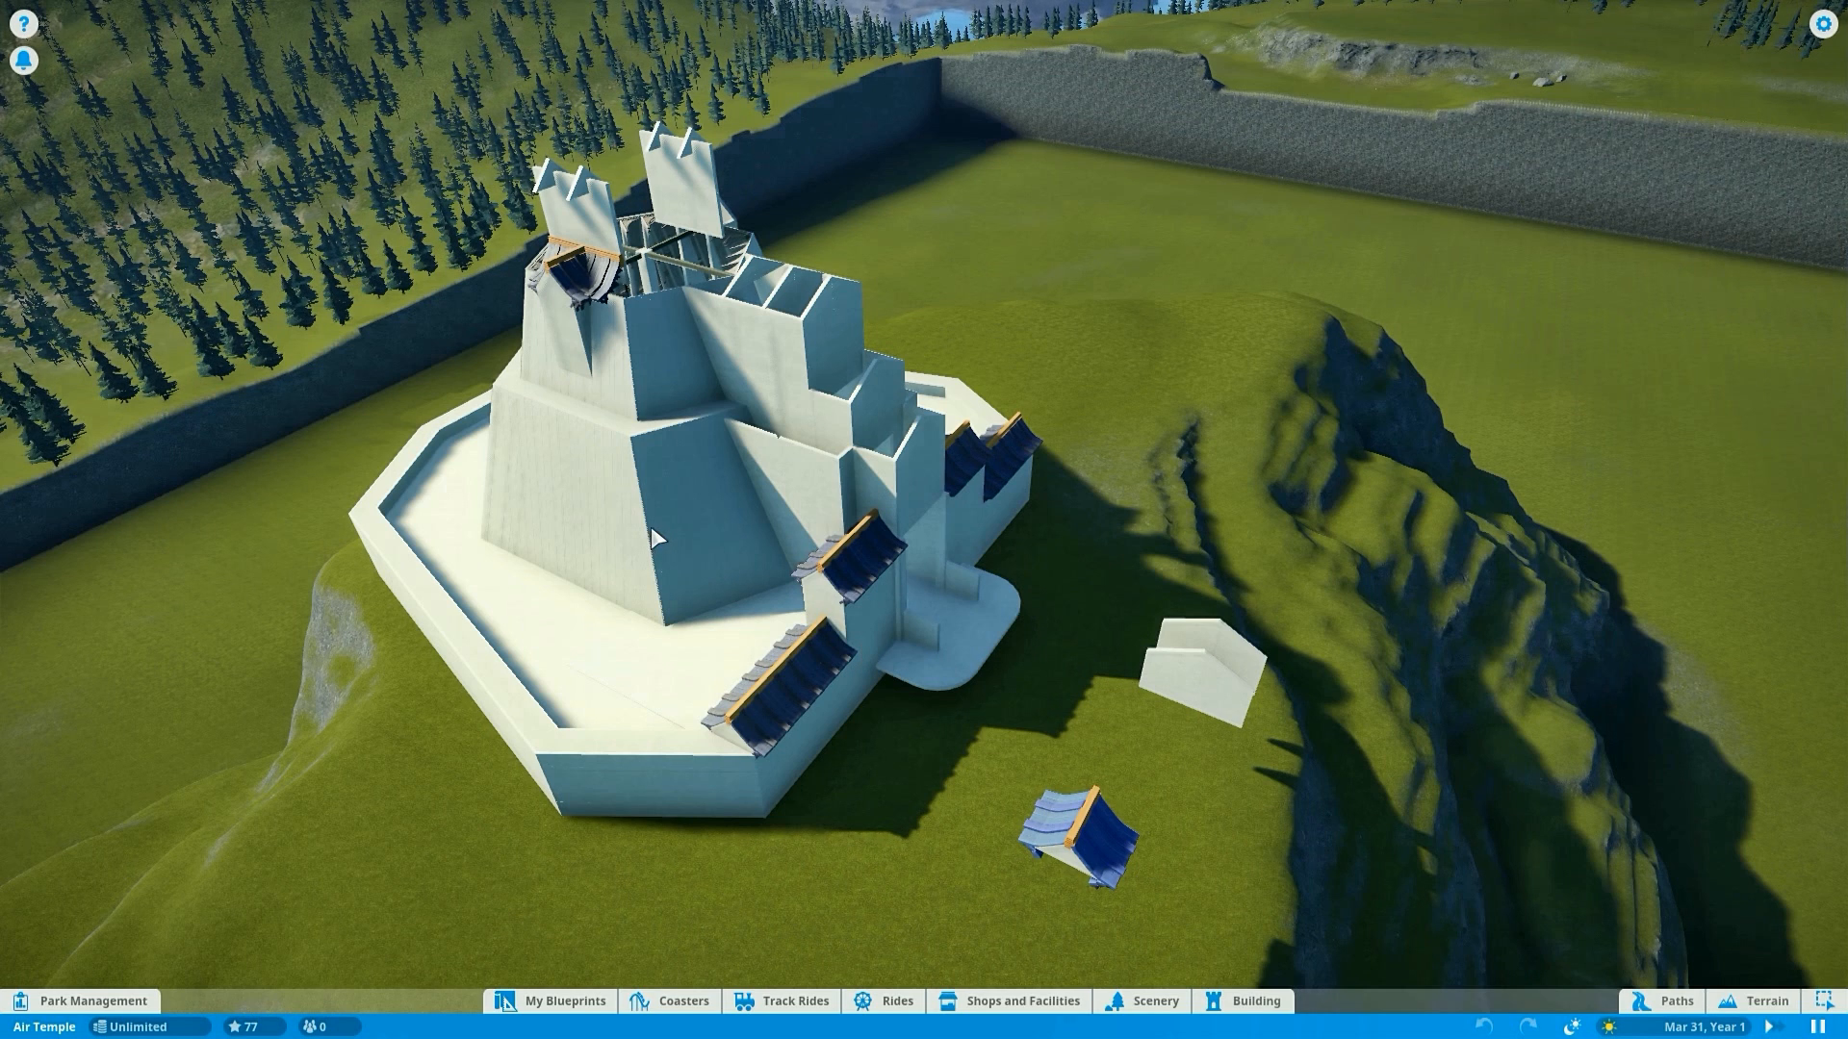